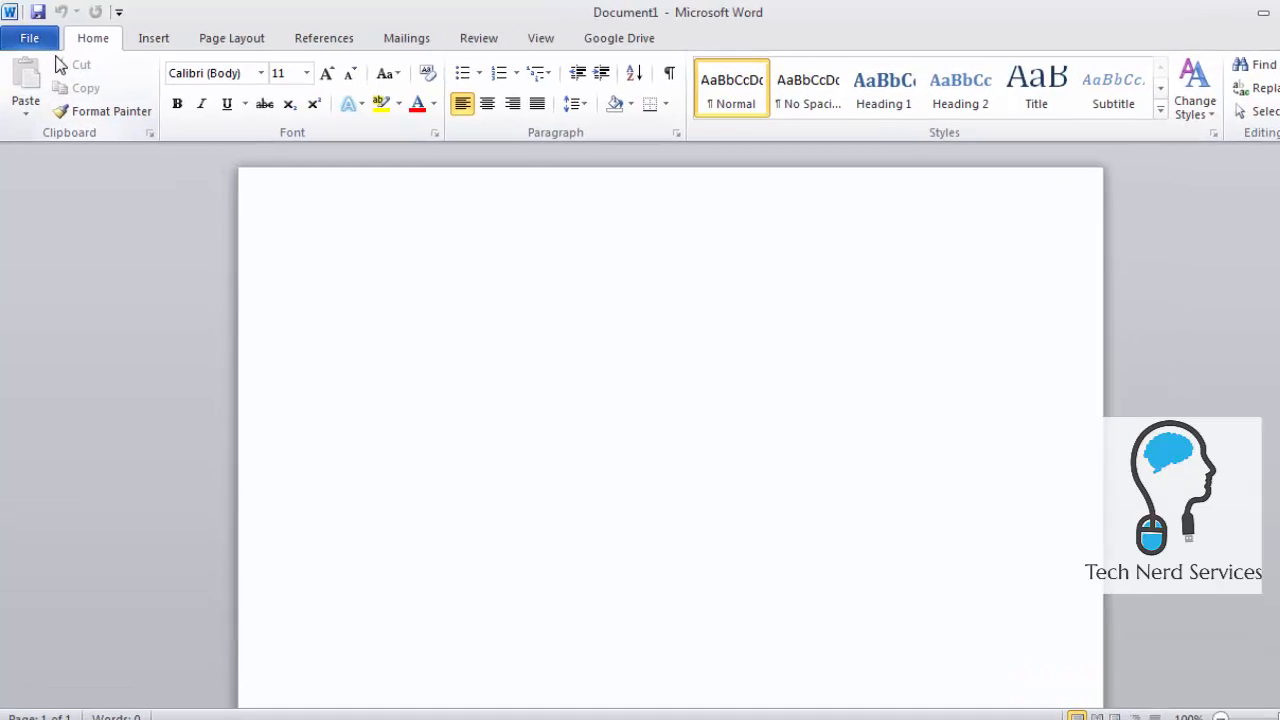
Step: Show the Google Drive open, save and share options in Word's File menu
click(28, 36)
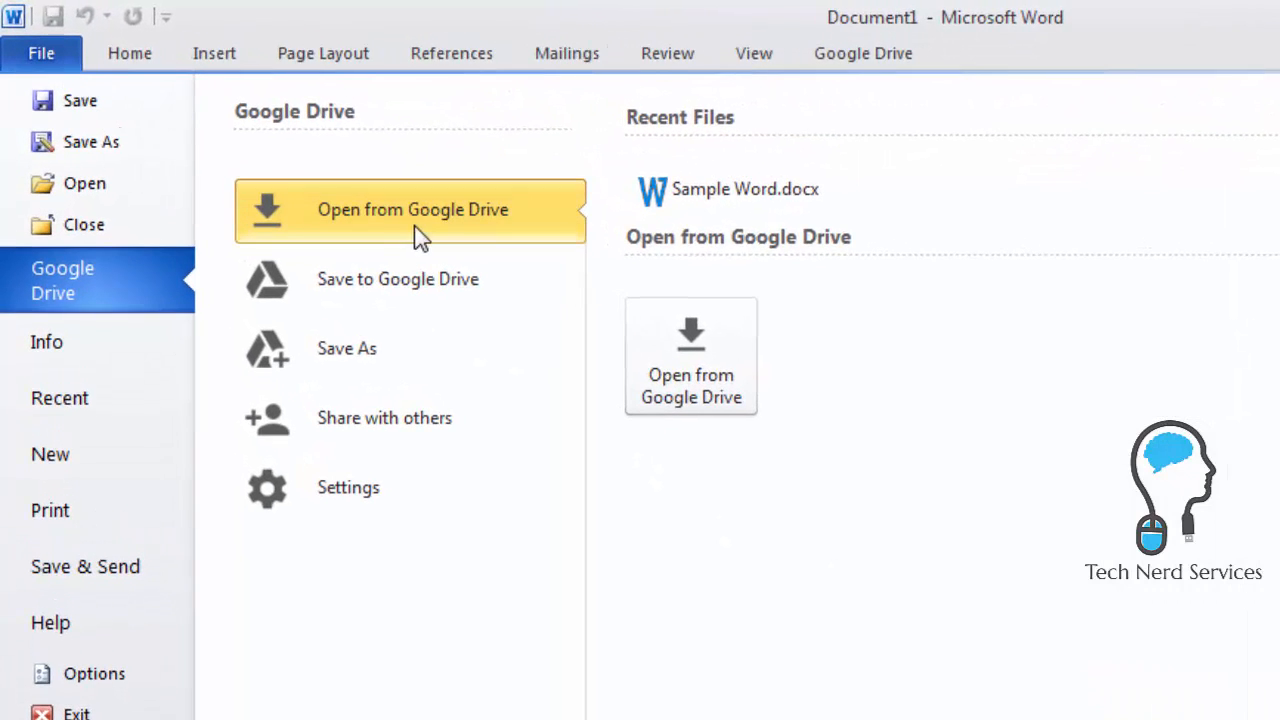
click(412, 210)
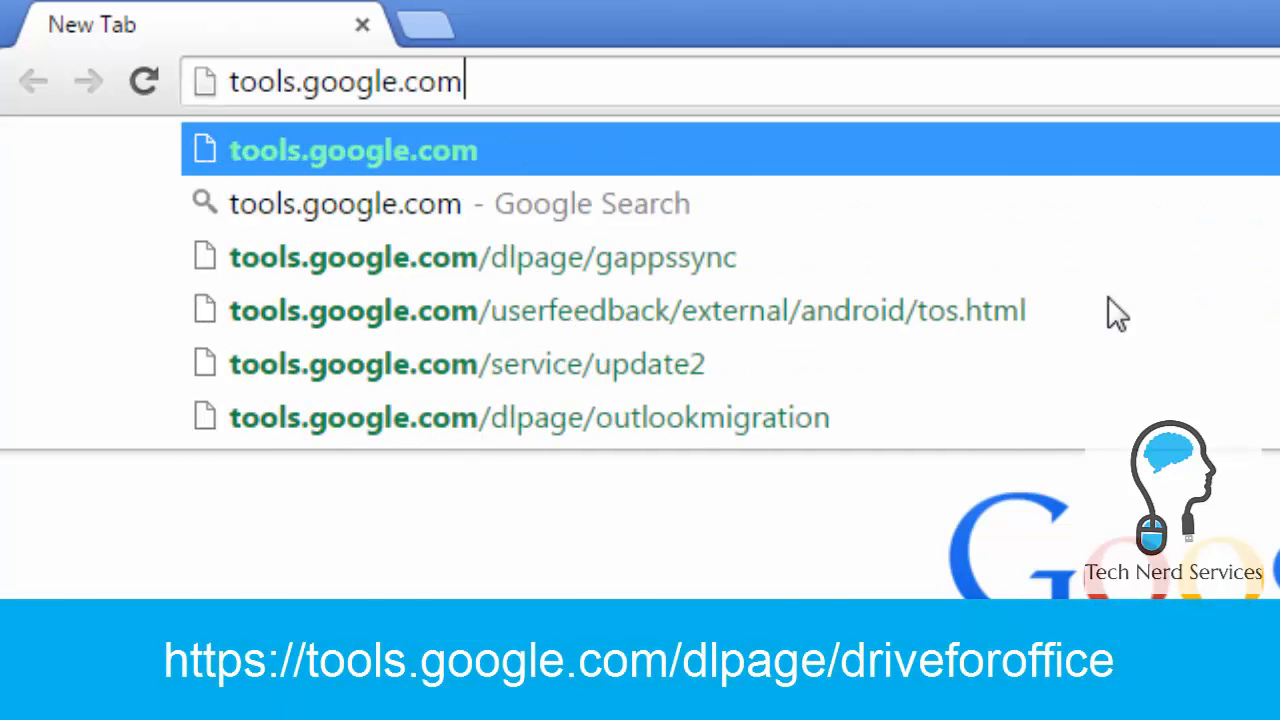
Step: Go to tools.google.com/dlpage/driveforoffice and start the Drive for Office download
text(/)
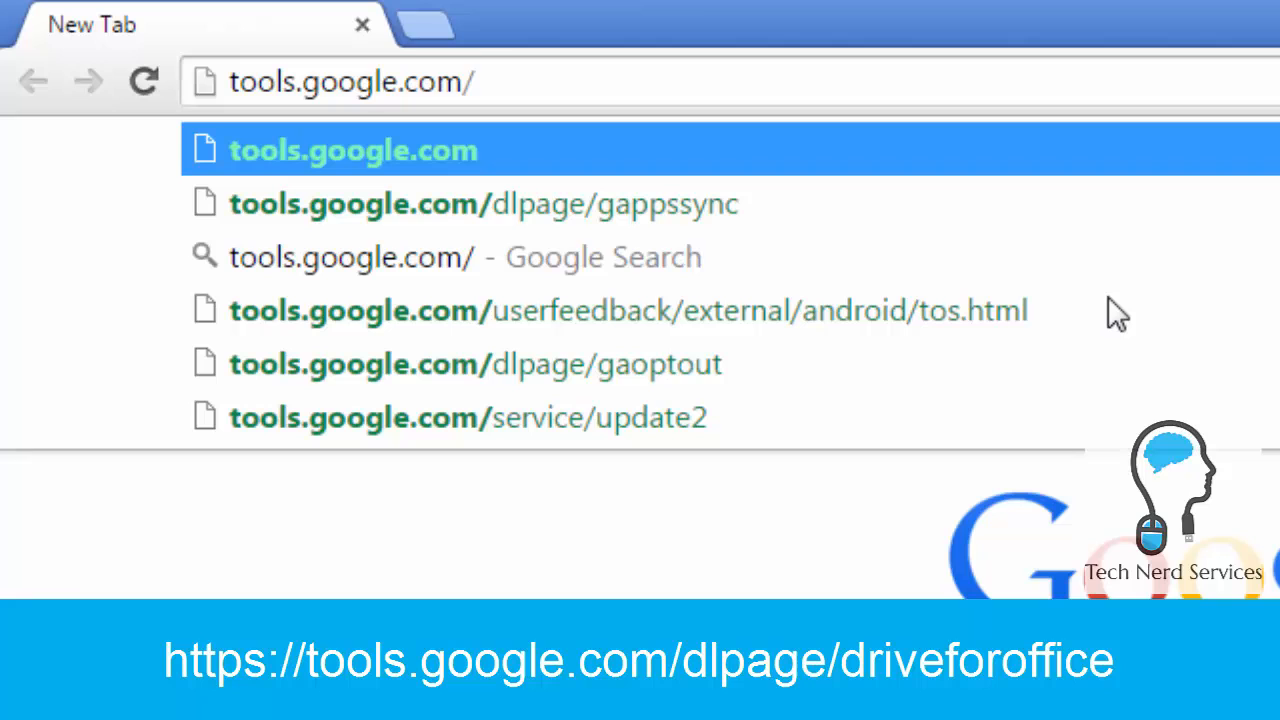
text(dlpage/)
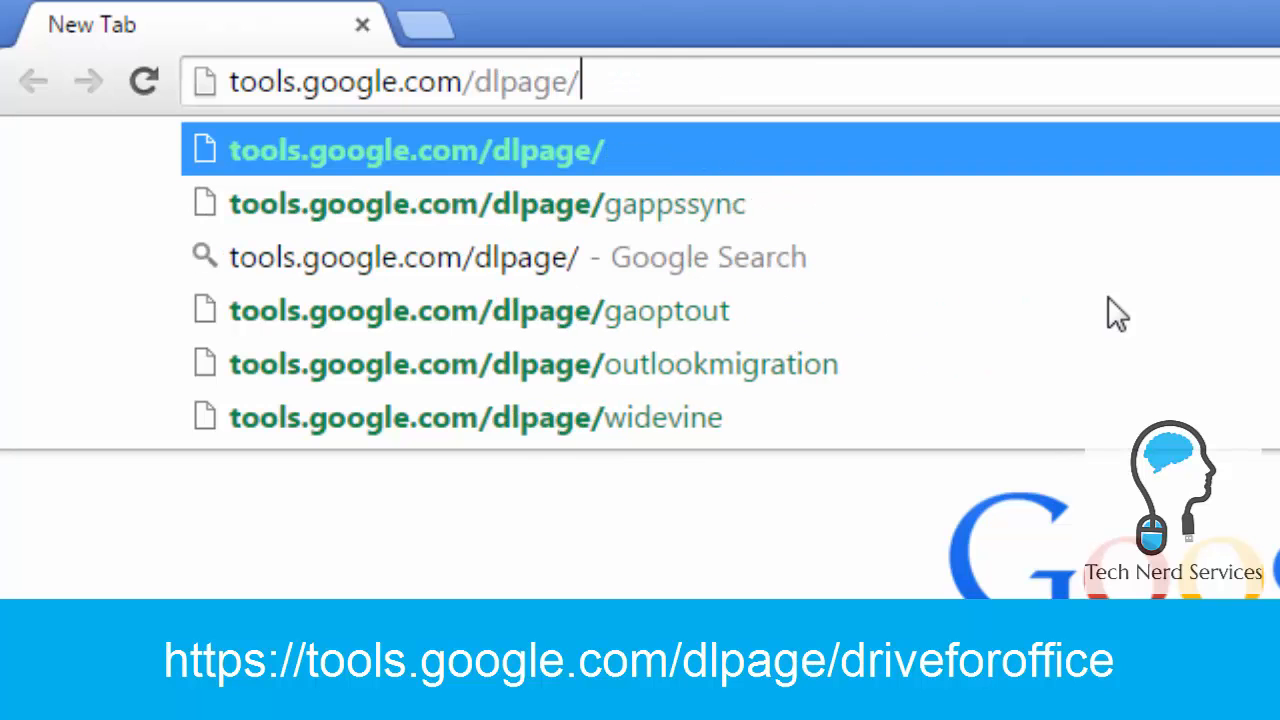
text(driveforoffice)
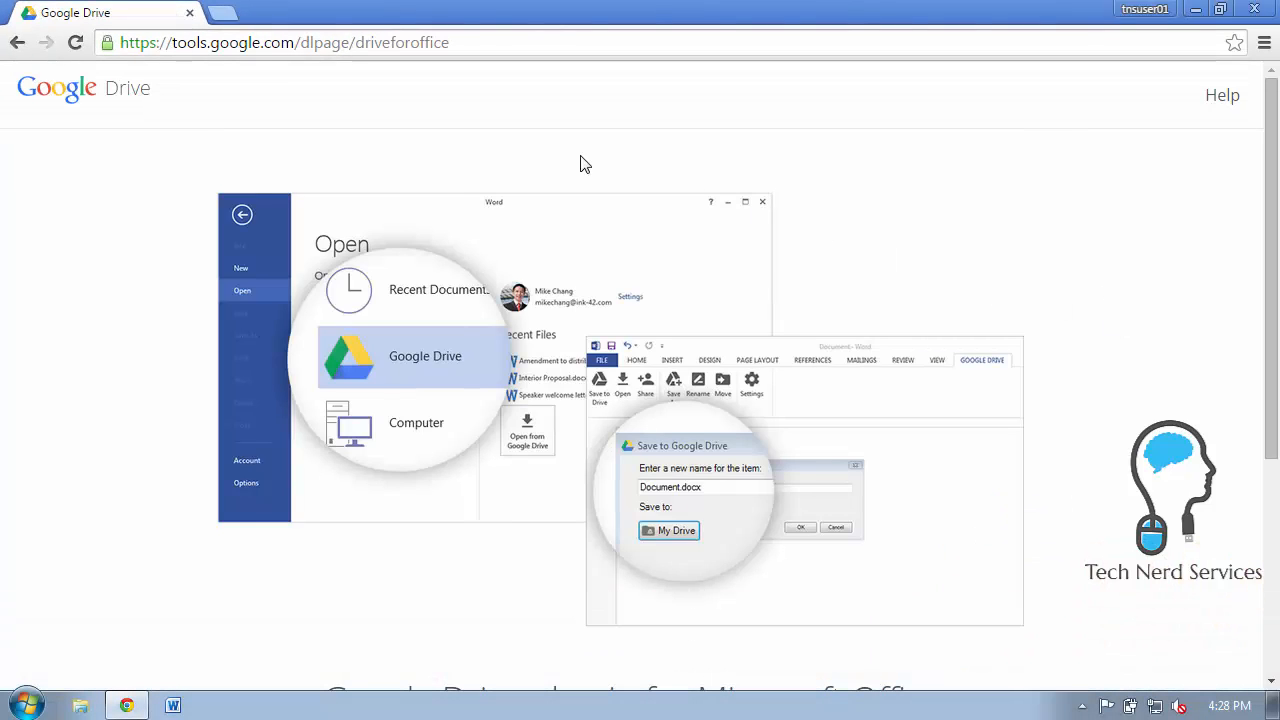
scroll(down, 3)
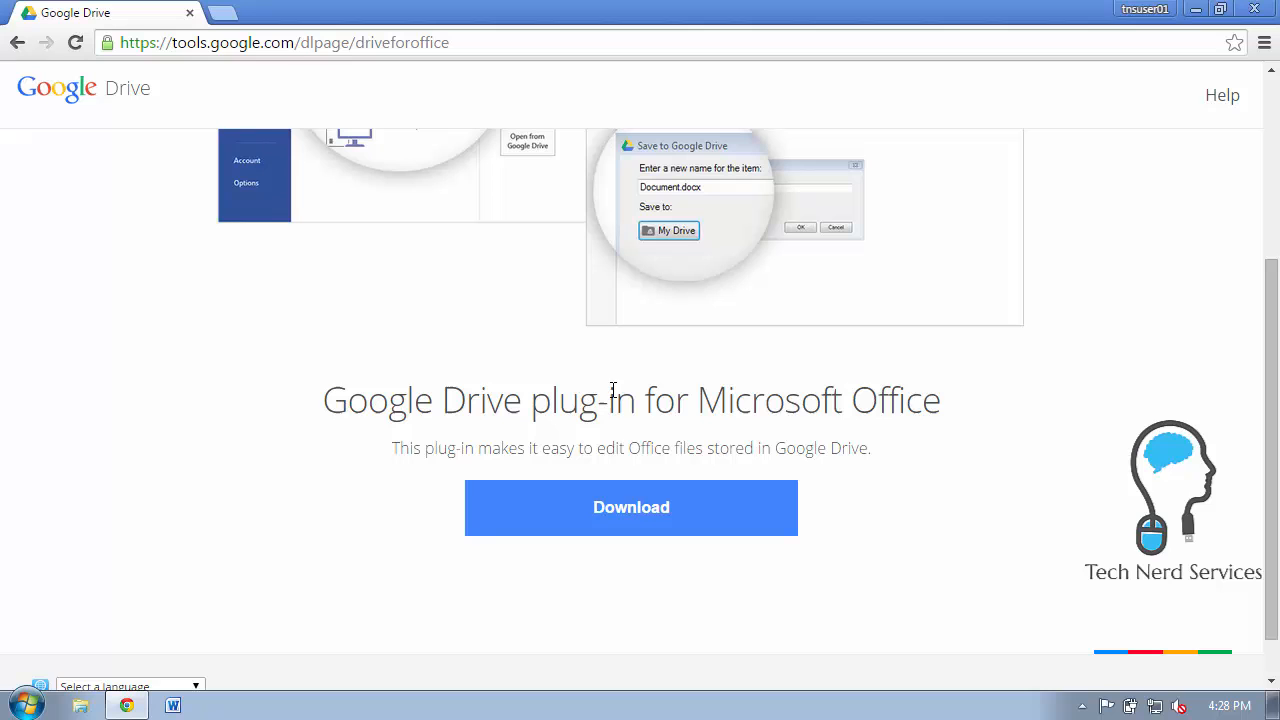
click(632, 508)
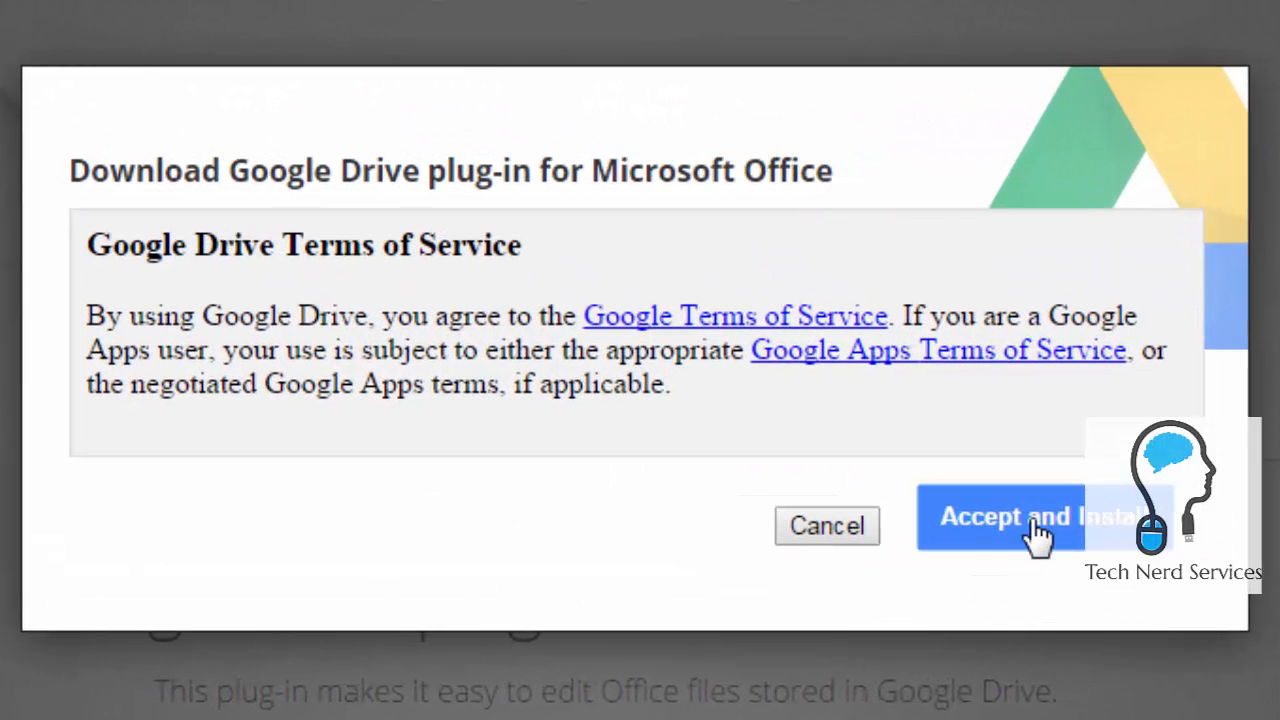
Step: Accept the terms, run the installer and finish installing the Drive plug-in
click(1040, 516)
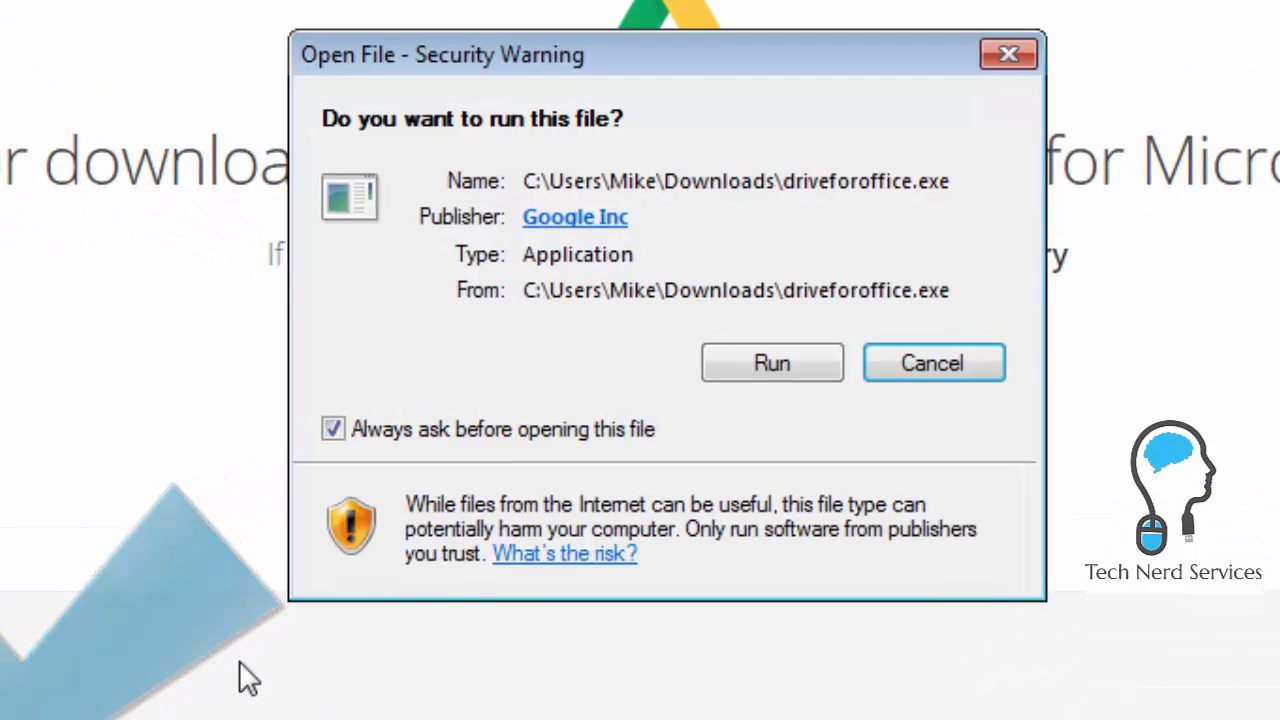
click(772, 362)
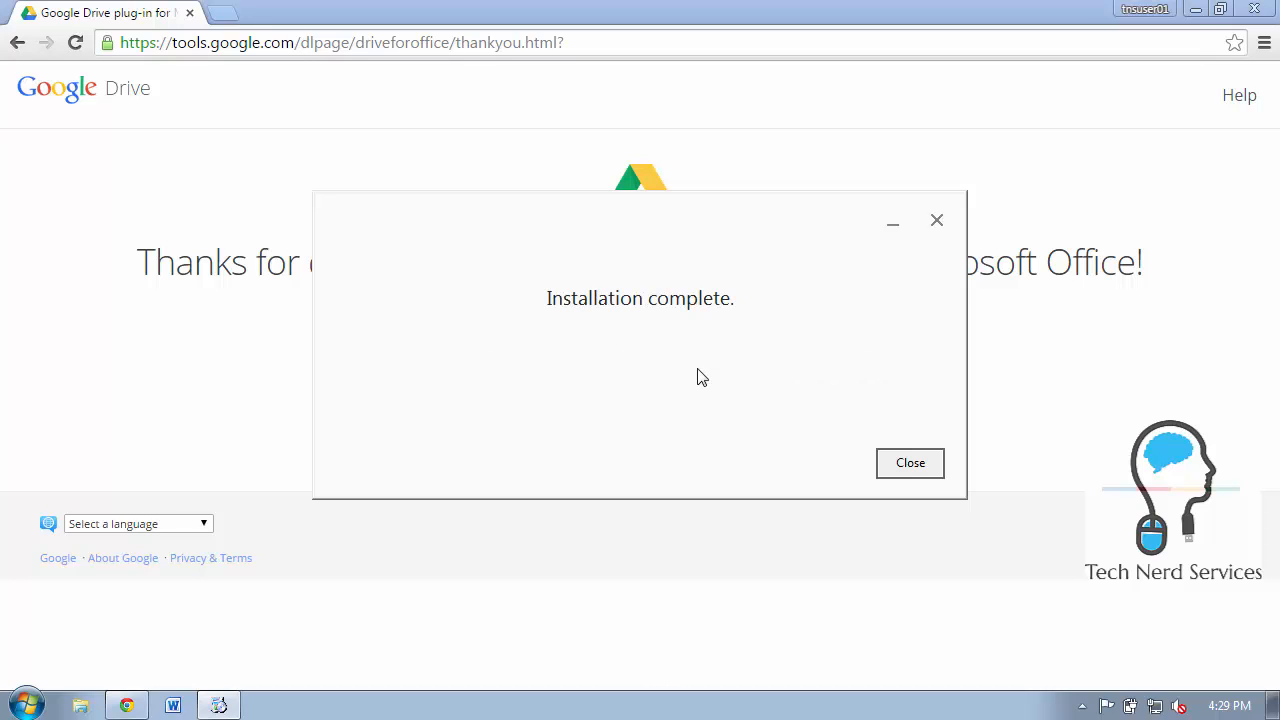
click(908, 462)
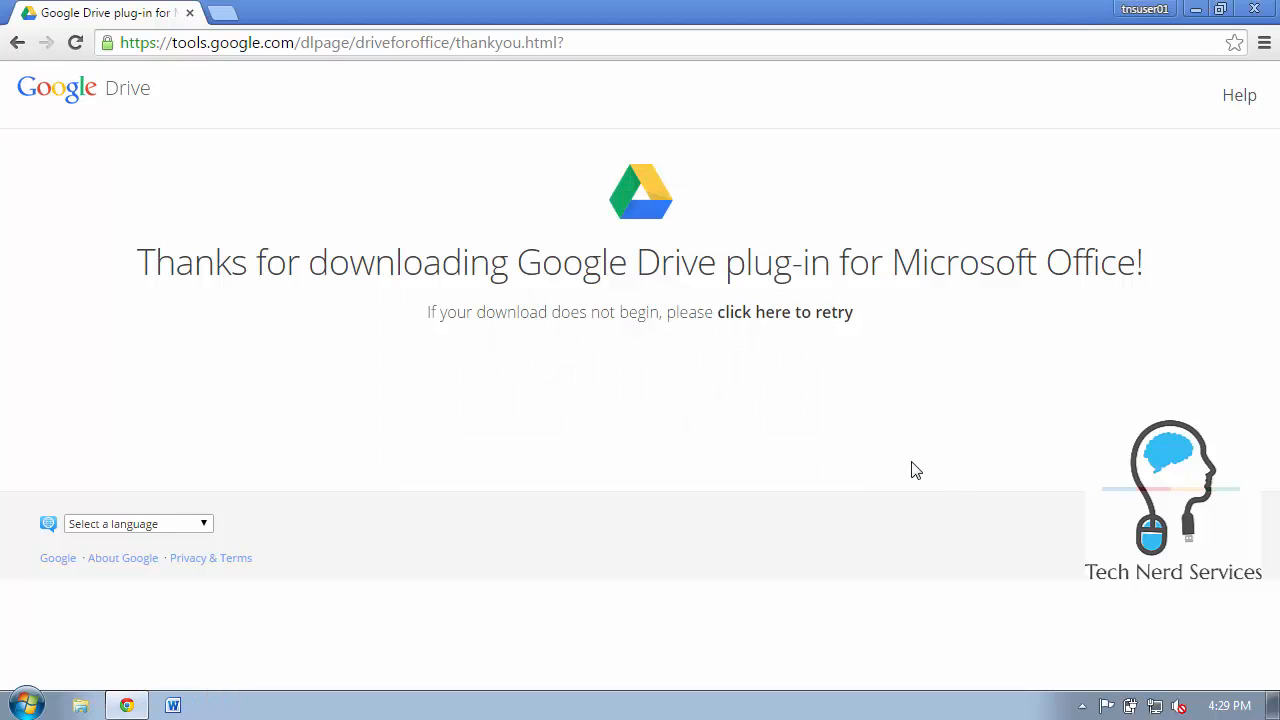
mouse_move(240, 690)
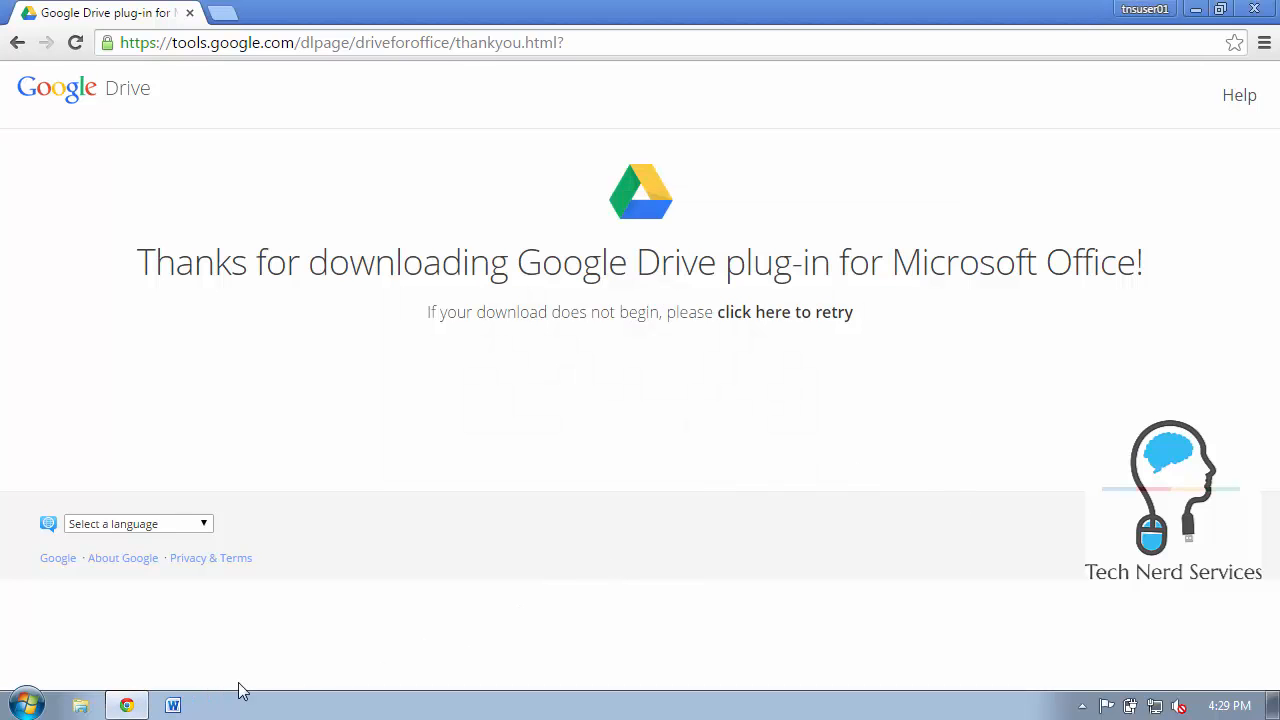
Step: Sign the Drive plug-in into the Google account and grant it access to Drive files
click(172, 704)
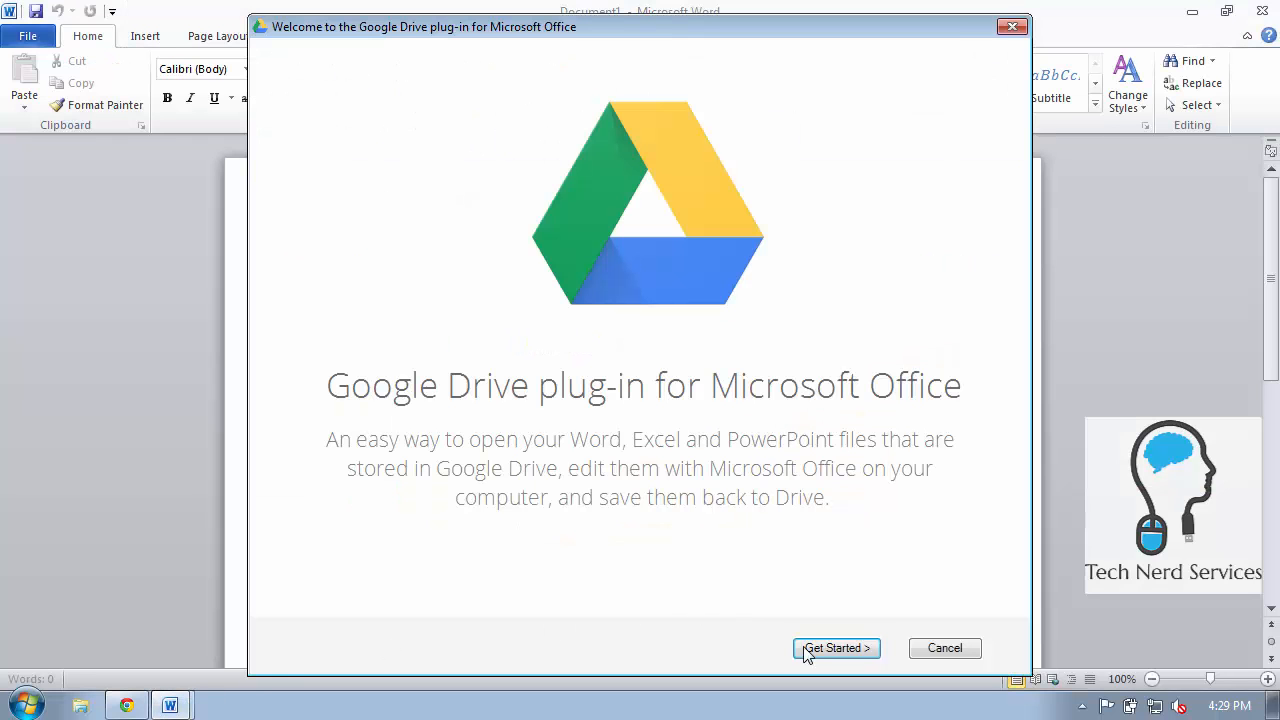
click(836, 648)
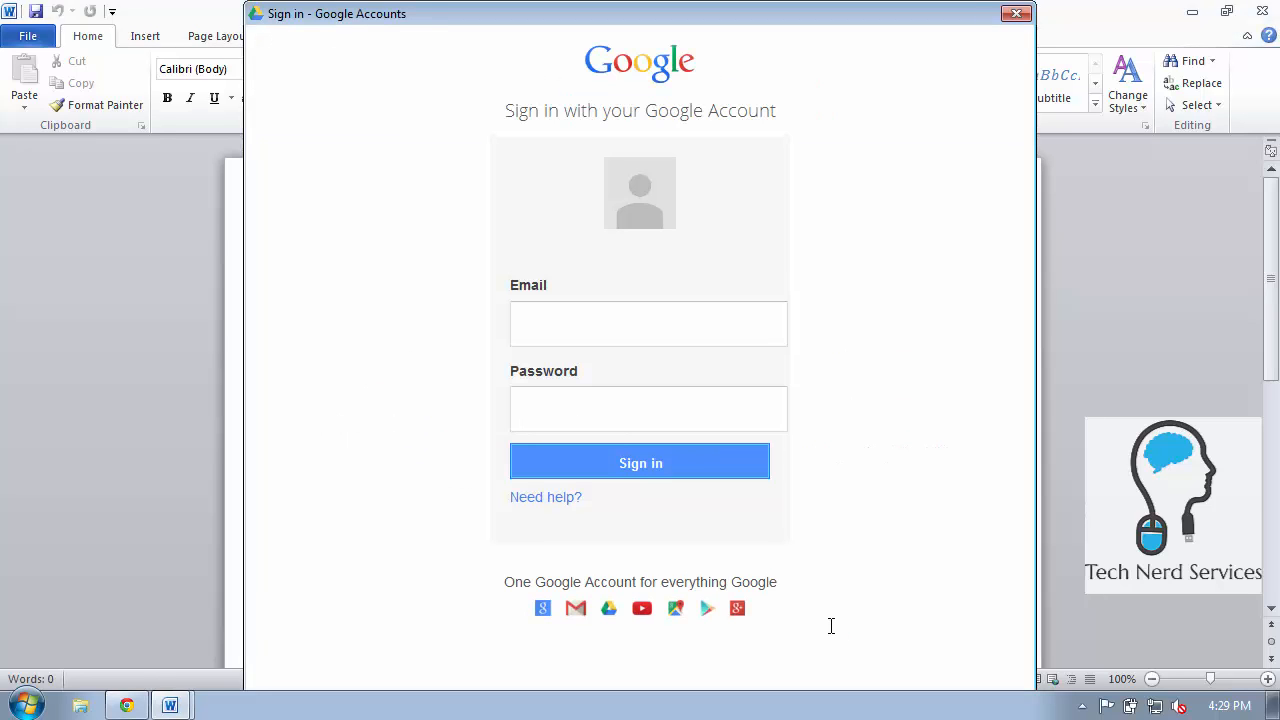
text(tnsuser01)
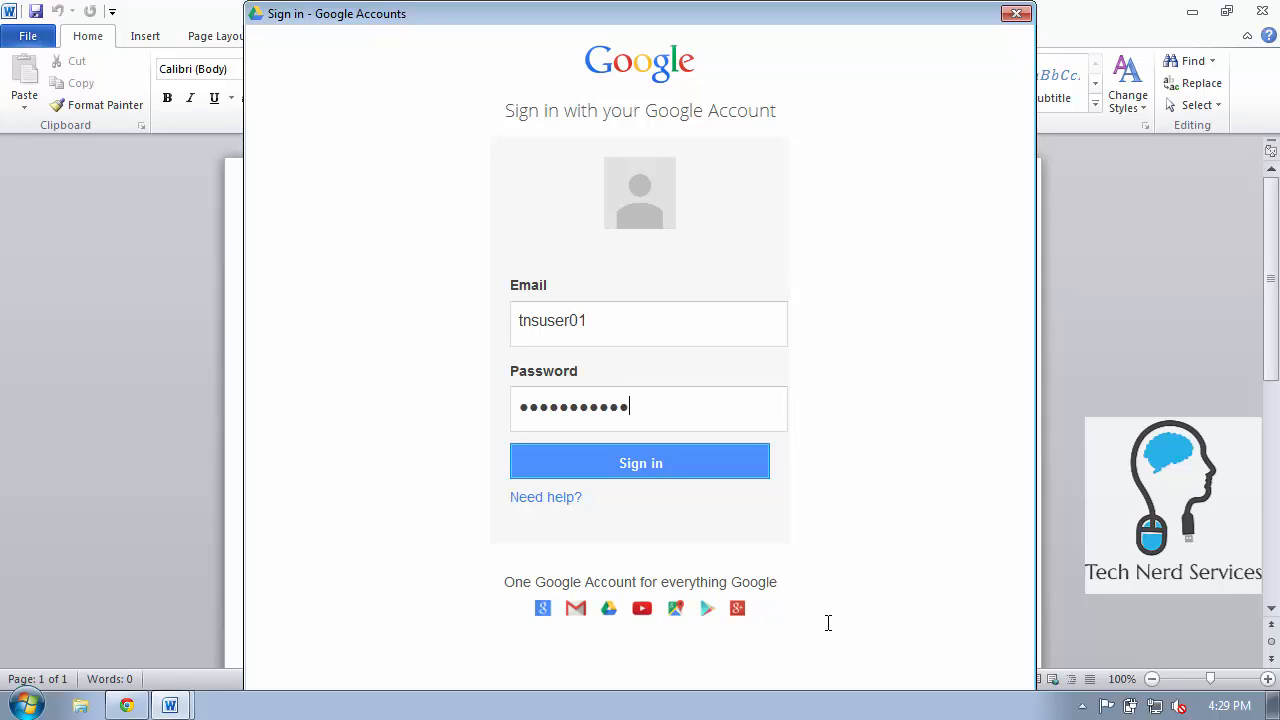
text(•)
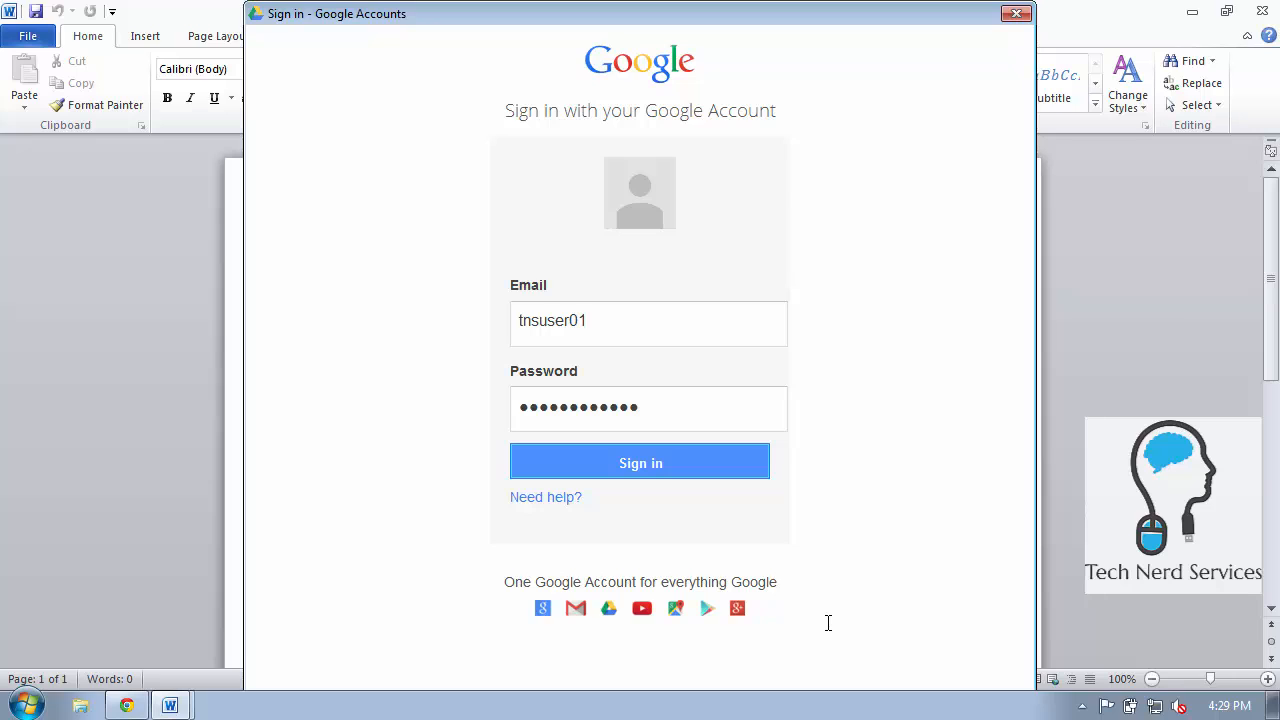
click(640, 462)
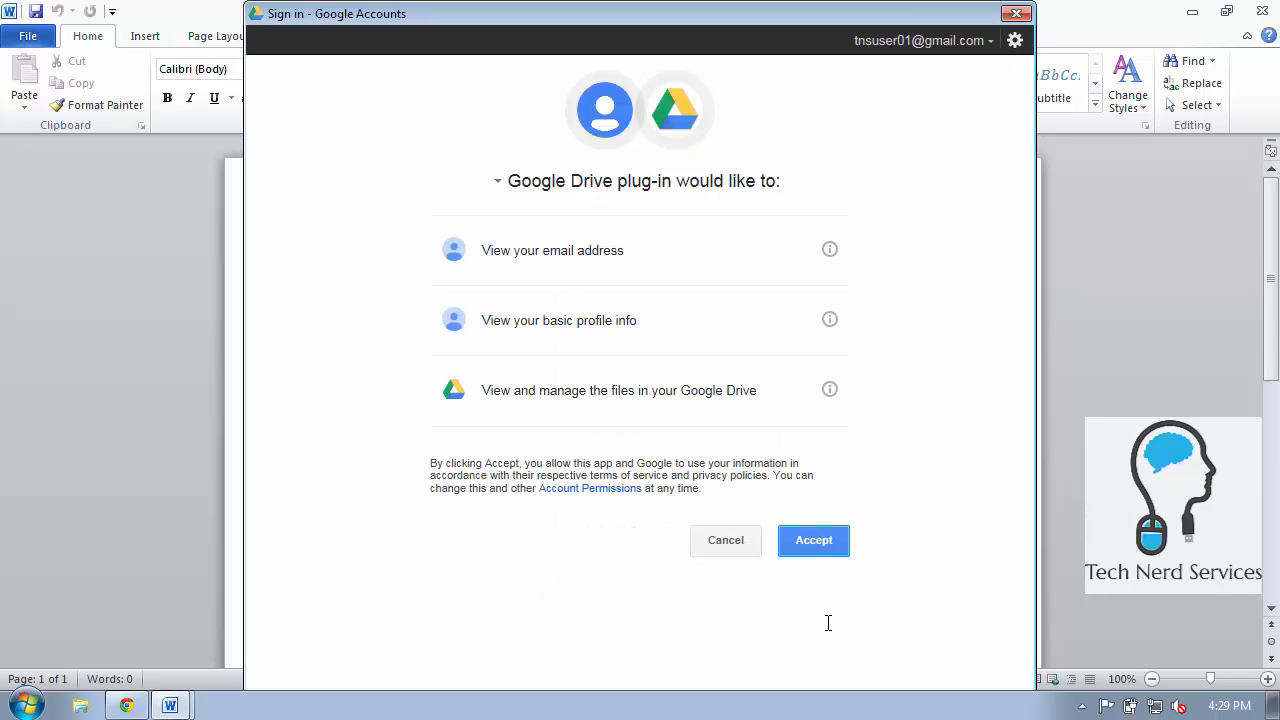
click(812, 540)
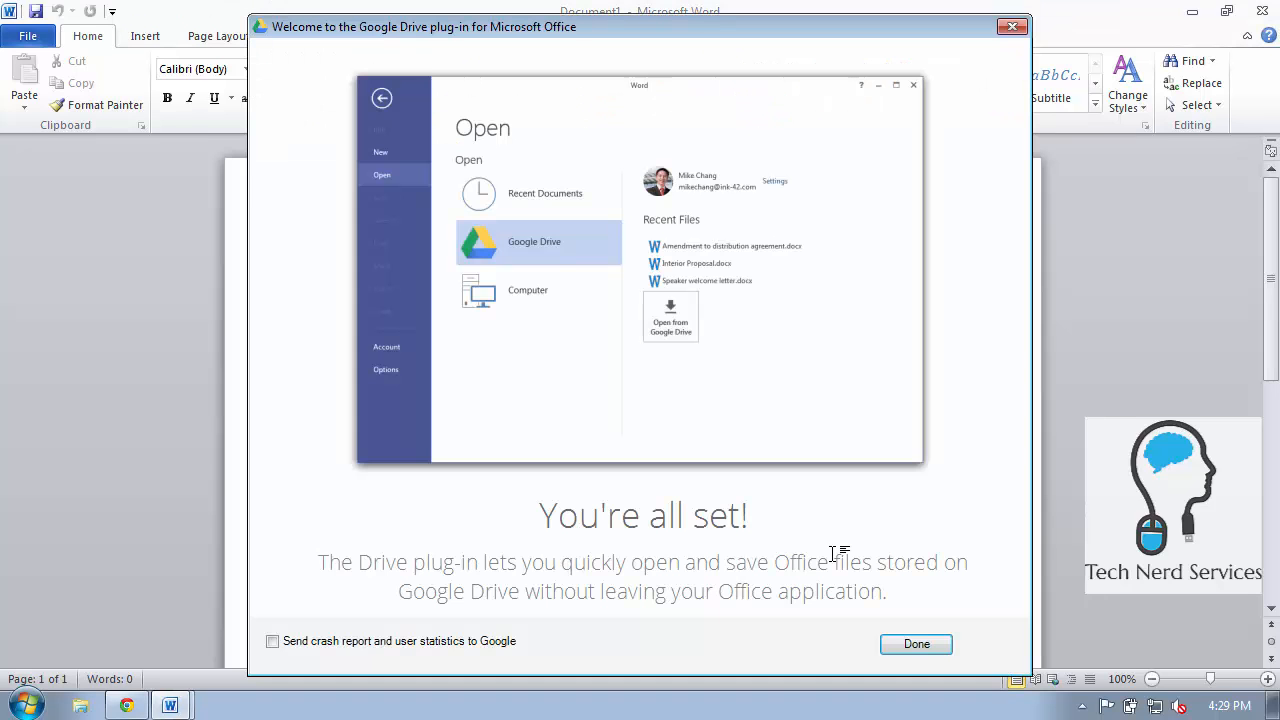
mouse_move(908, 630)
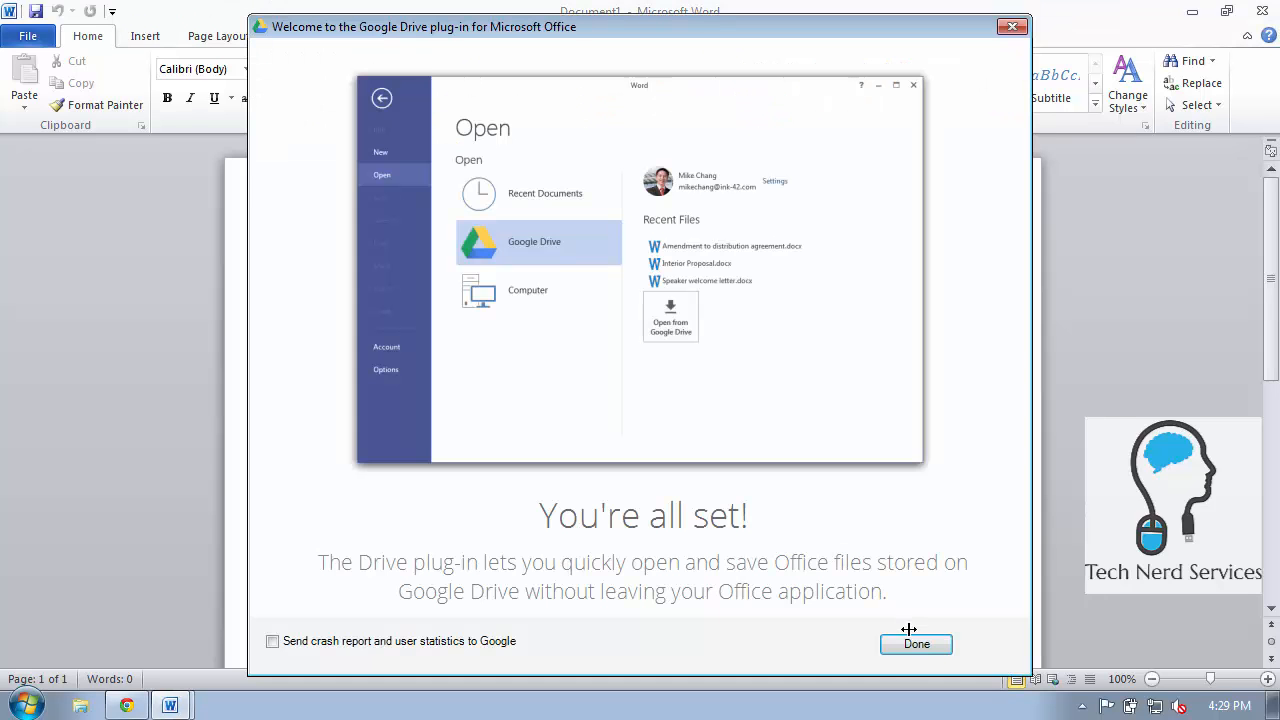
click(916, 644)
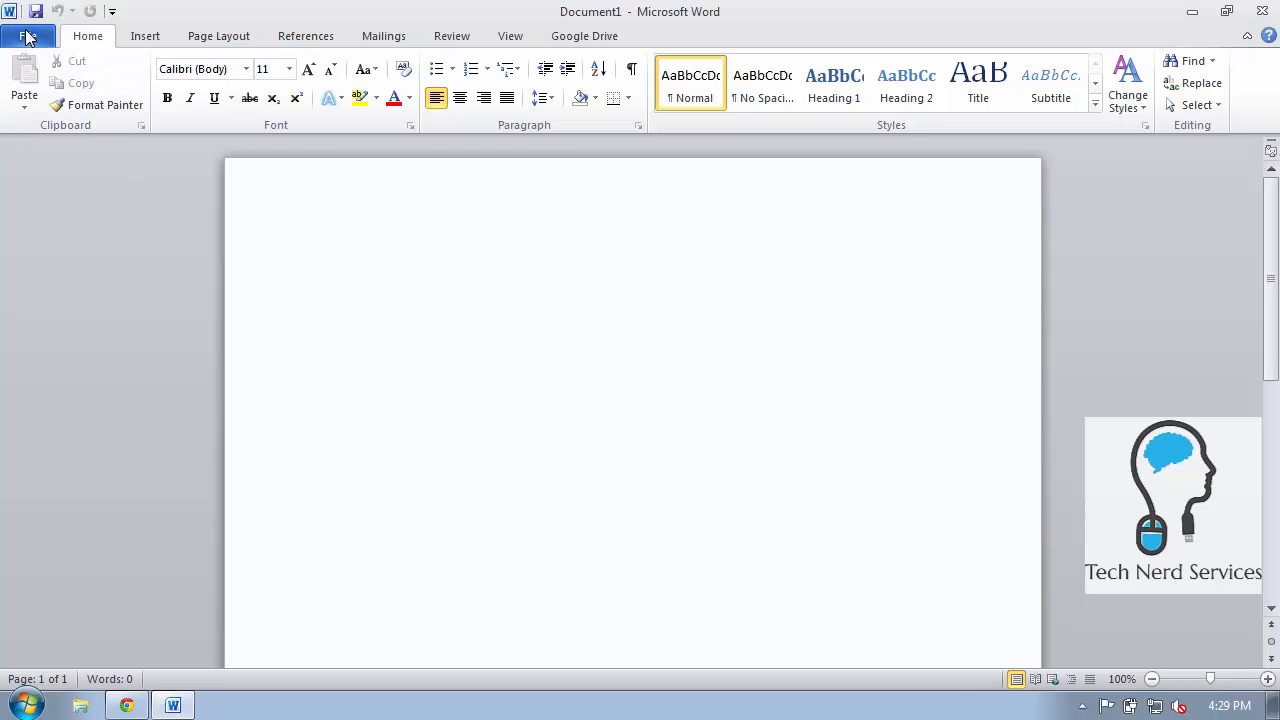
Step: Open Sample Word.docx from Google Drive into Word
click(30, 36)
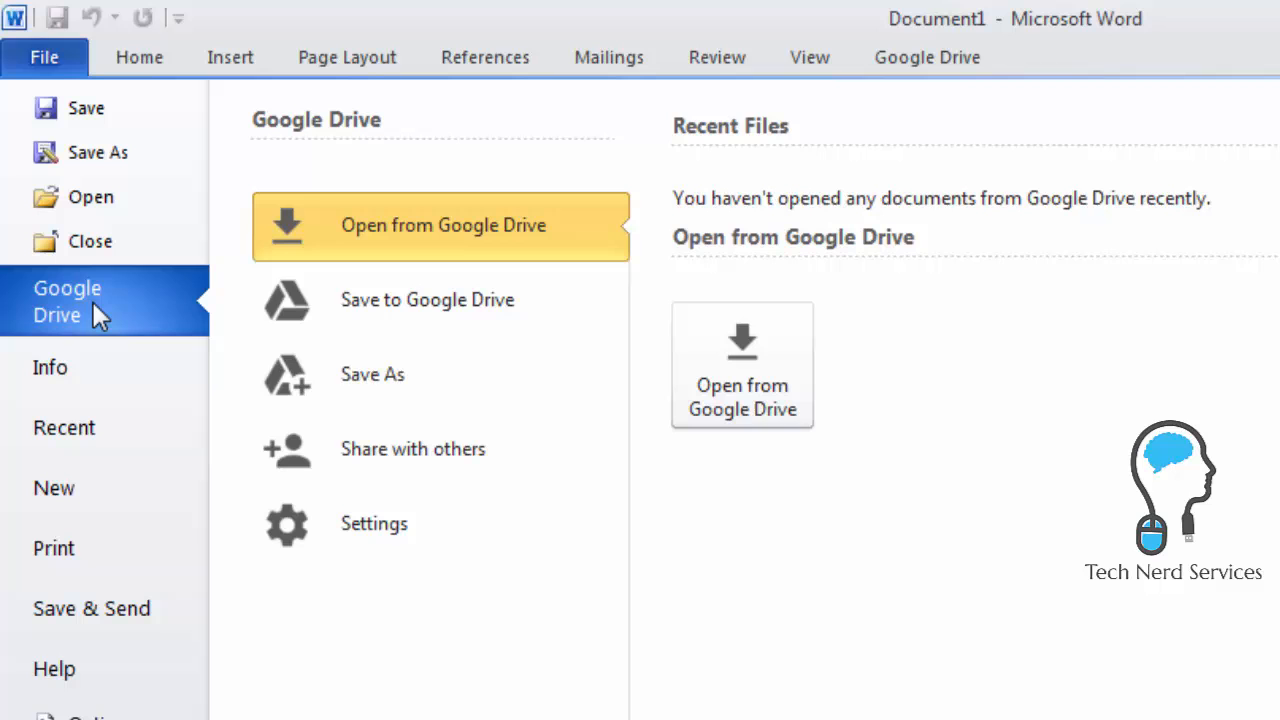
mouse_move(742, 384)
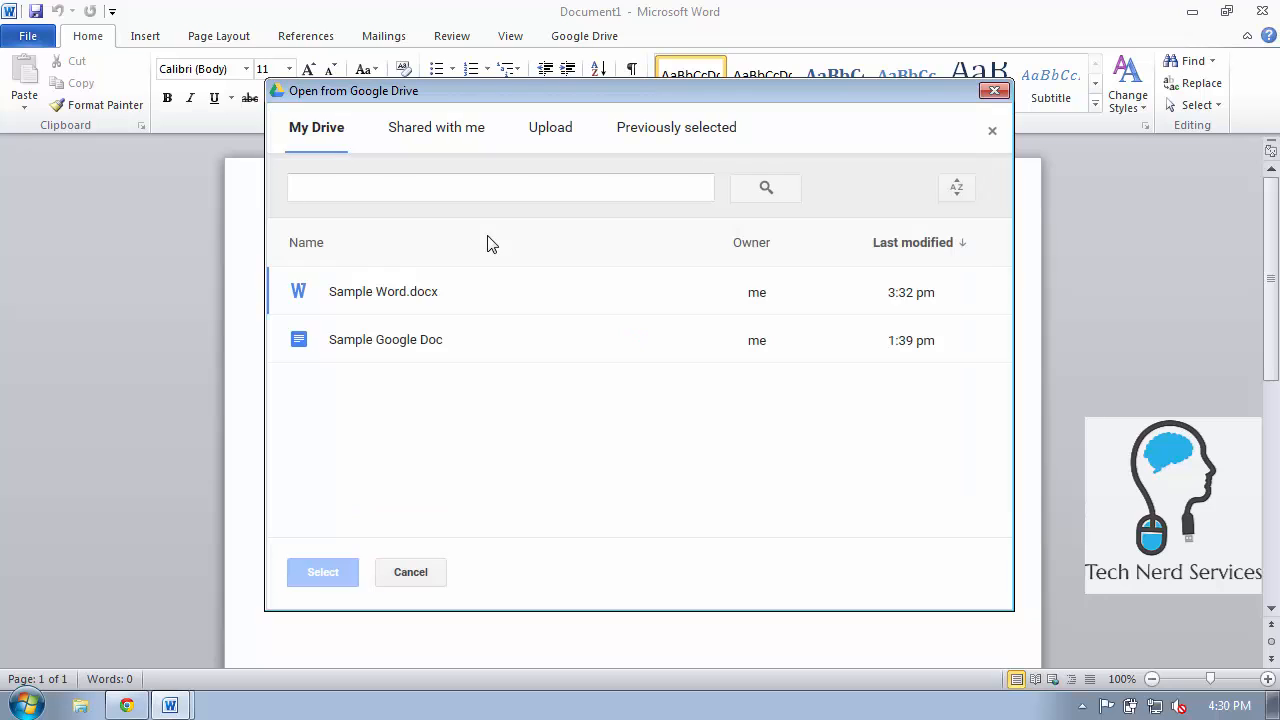
click(384, 292)
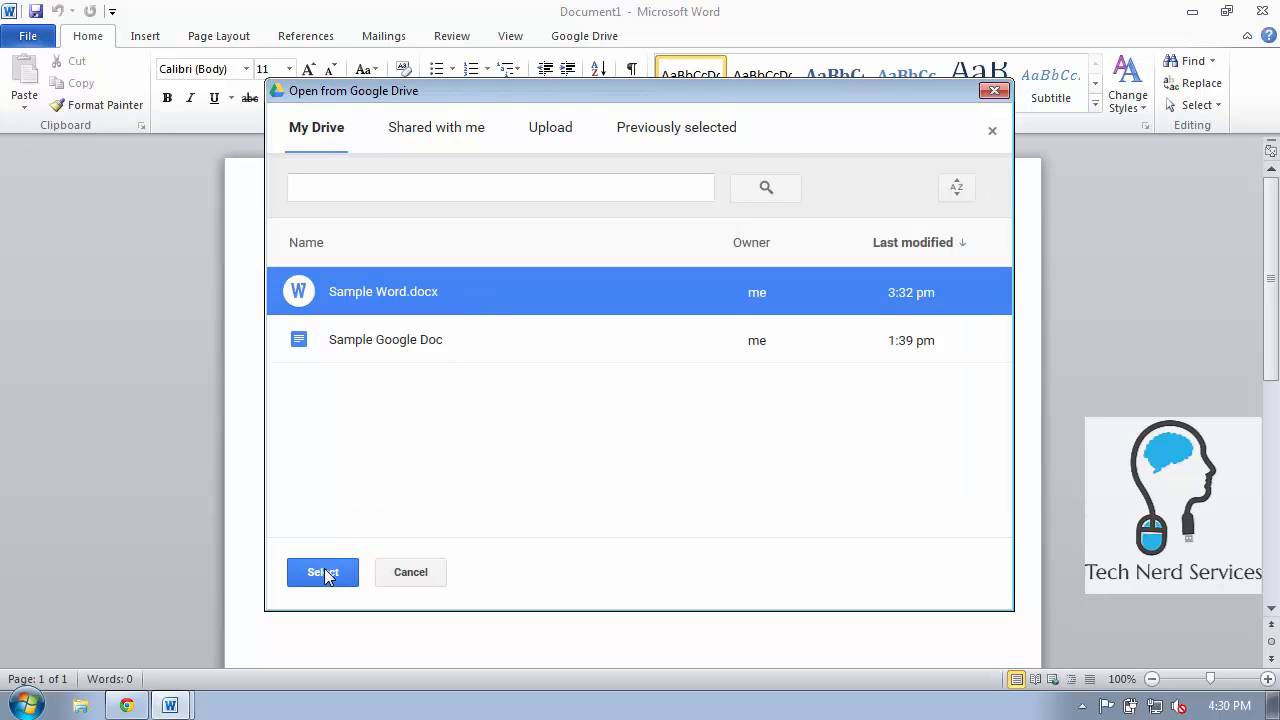
click(322, 572)
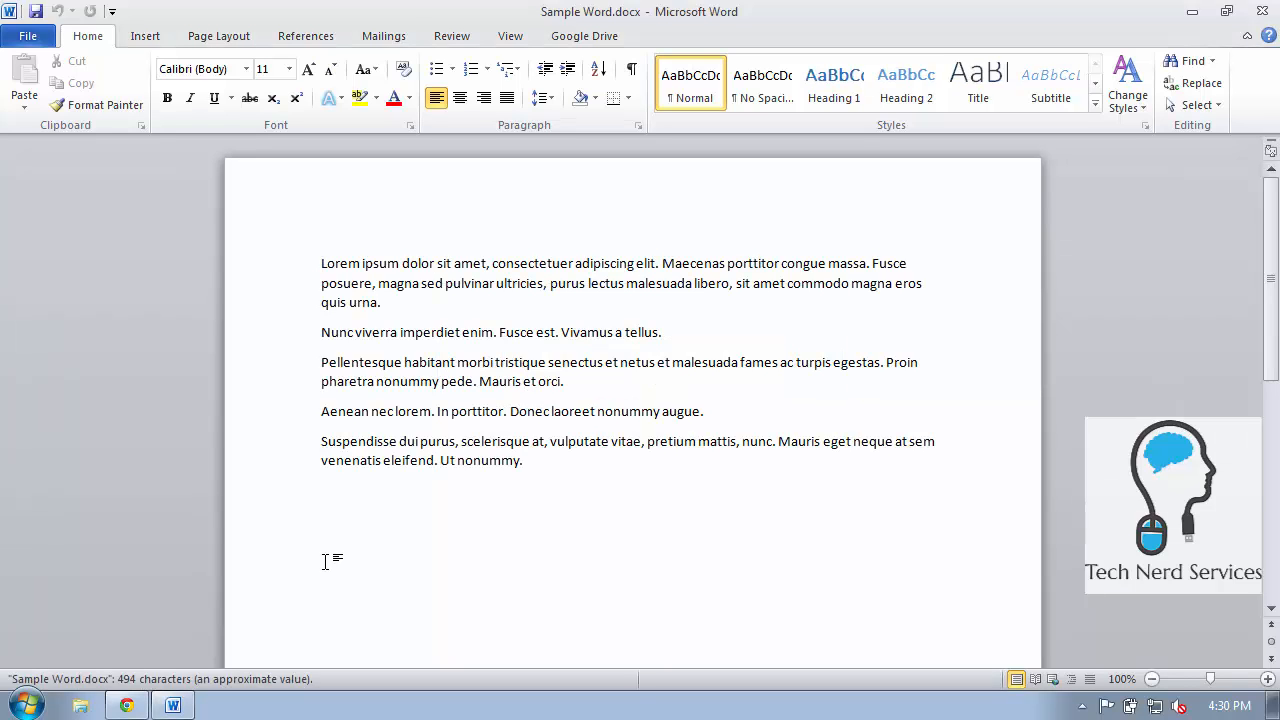
Step: Add the line "This is some text." after the last paragraph of Sample Word.docx
click(592, 470)
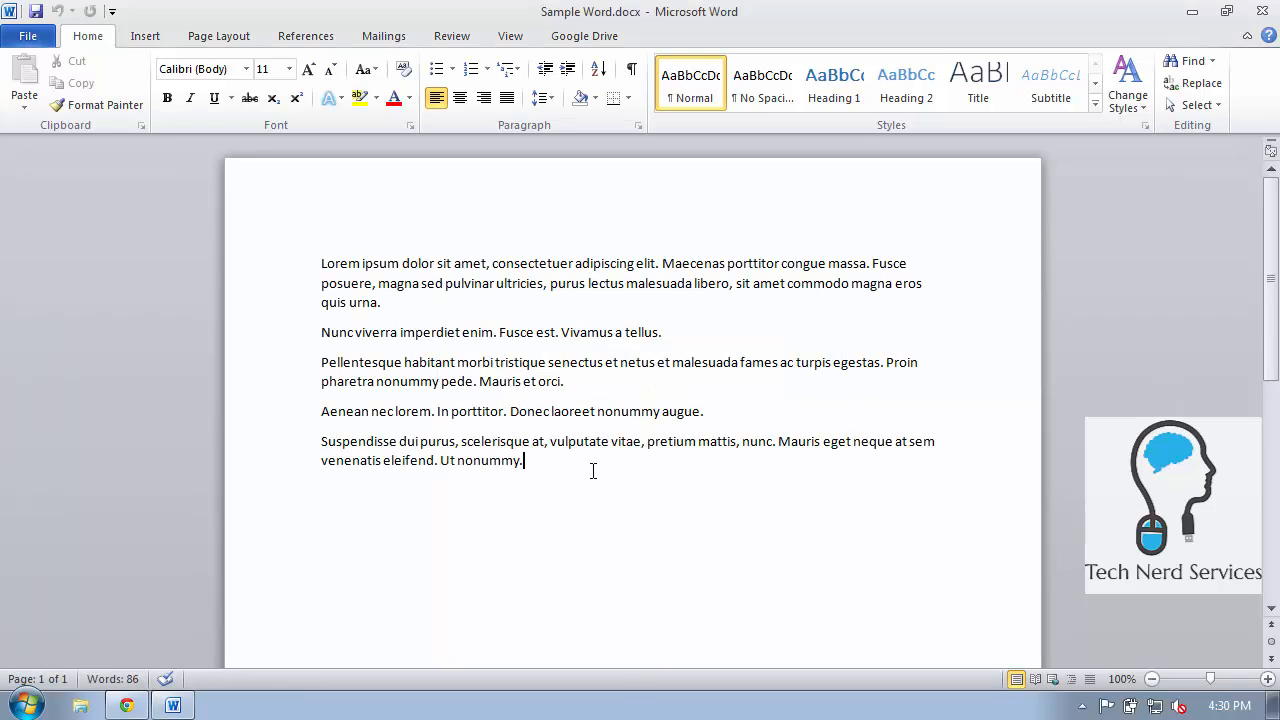
text(Thiss)
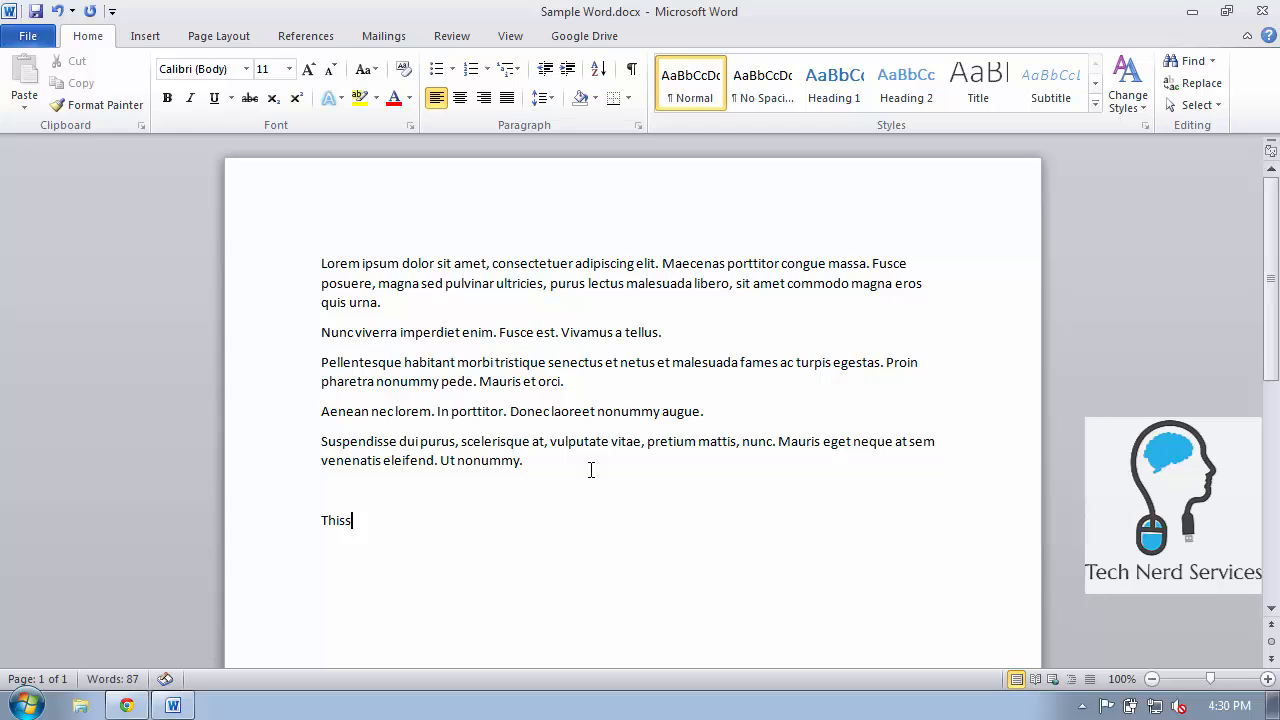
text(is some text.)
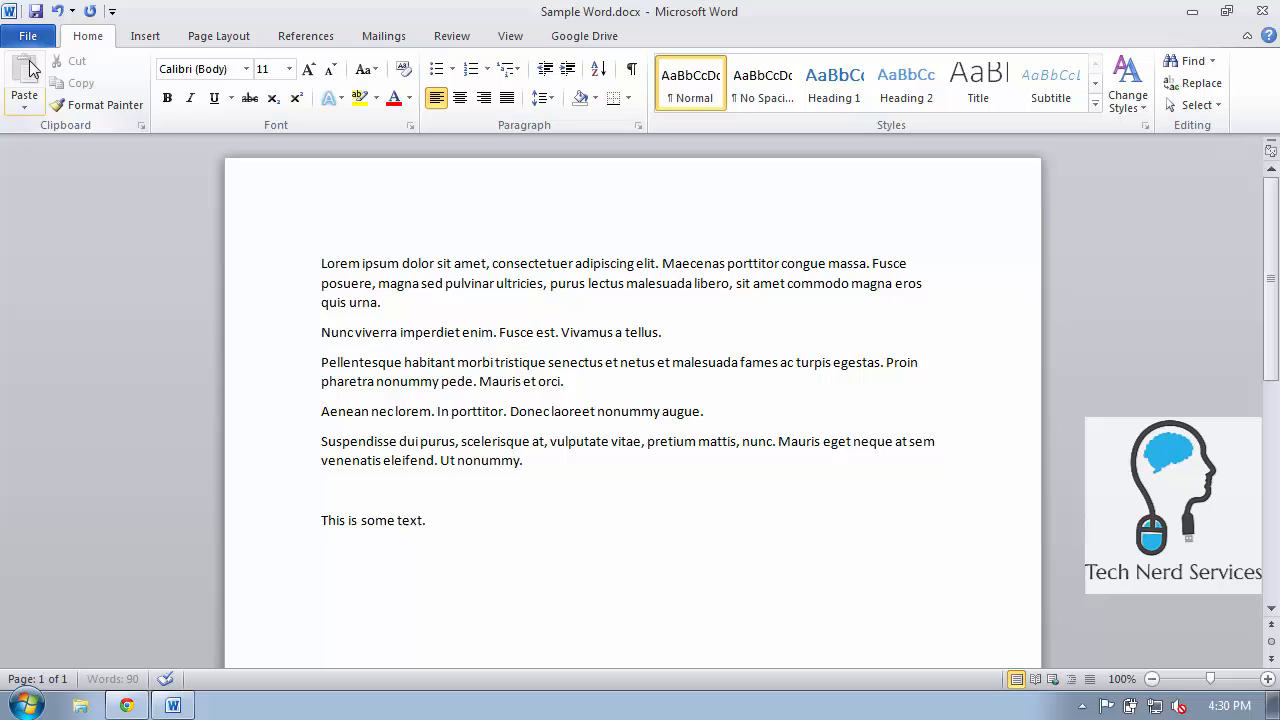
click(584, 36)
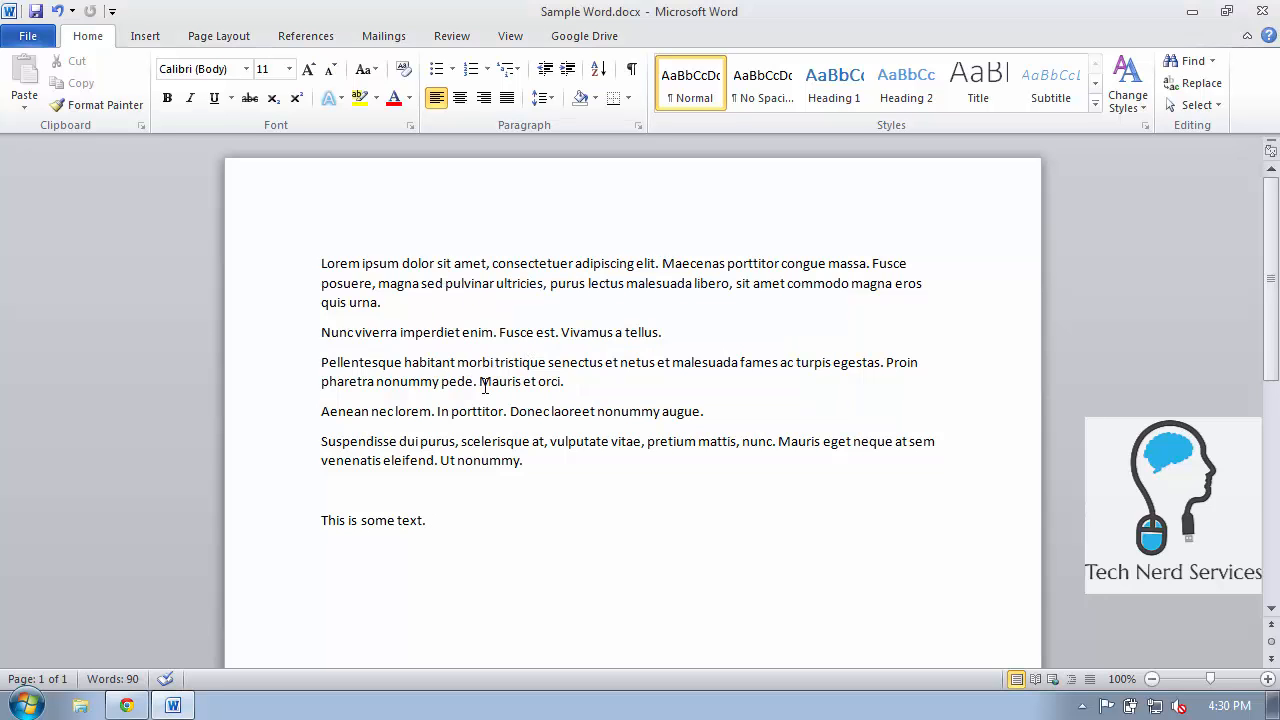
click(124, 704)
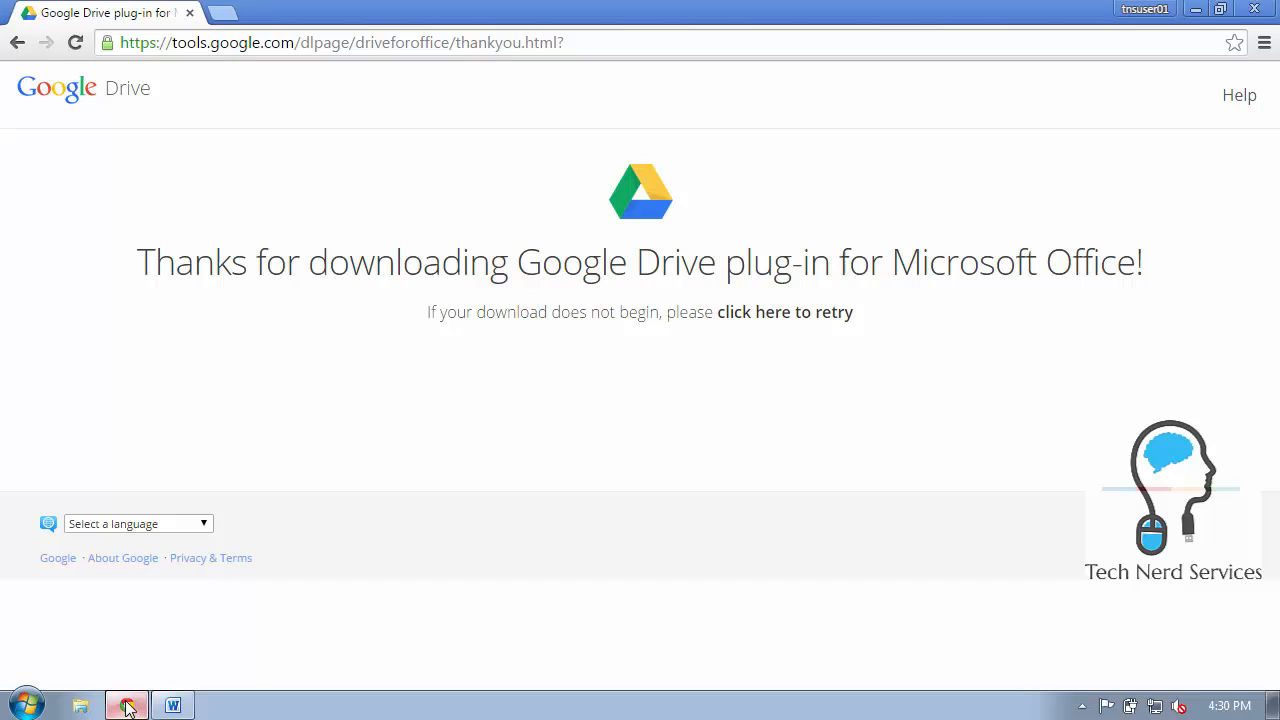
click(340, 42)
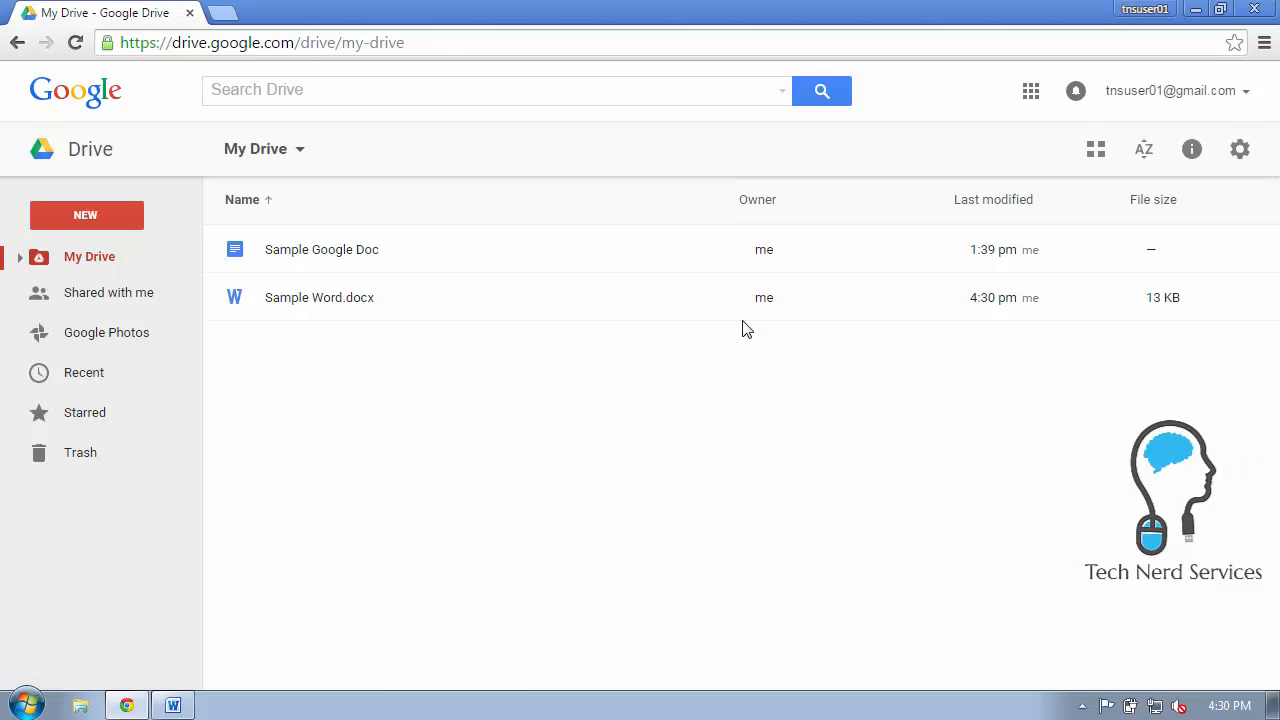
double_click(320, 296)
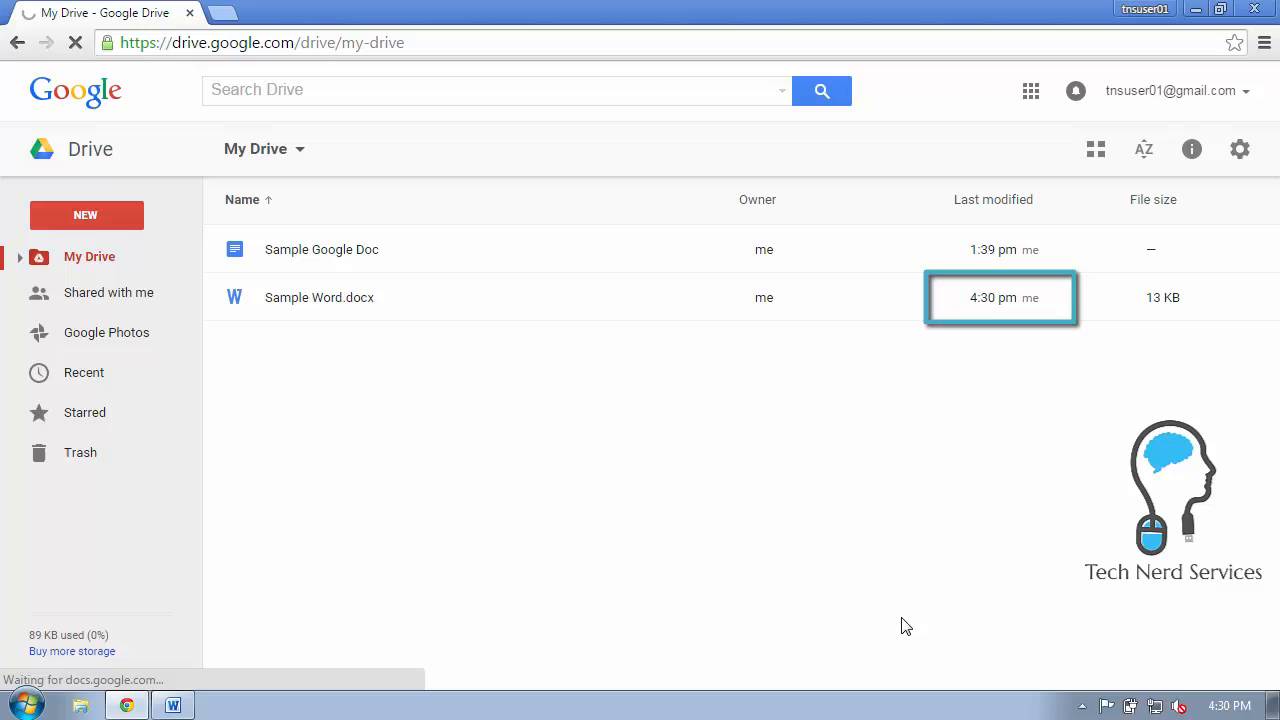
double_click(320, 296)
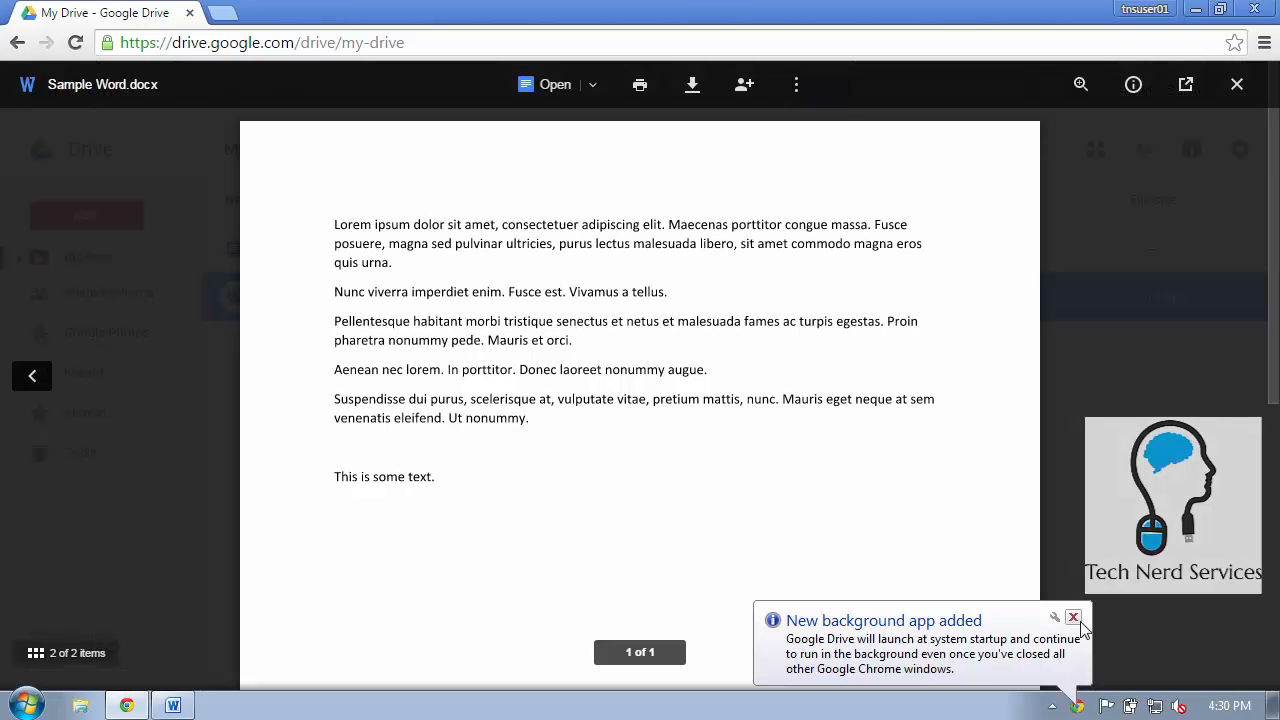
click(1072, 616)
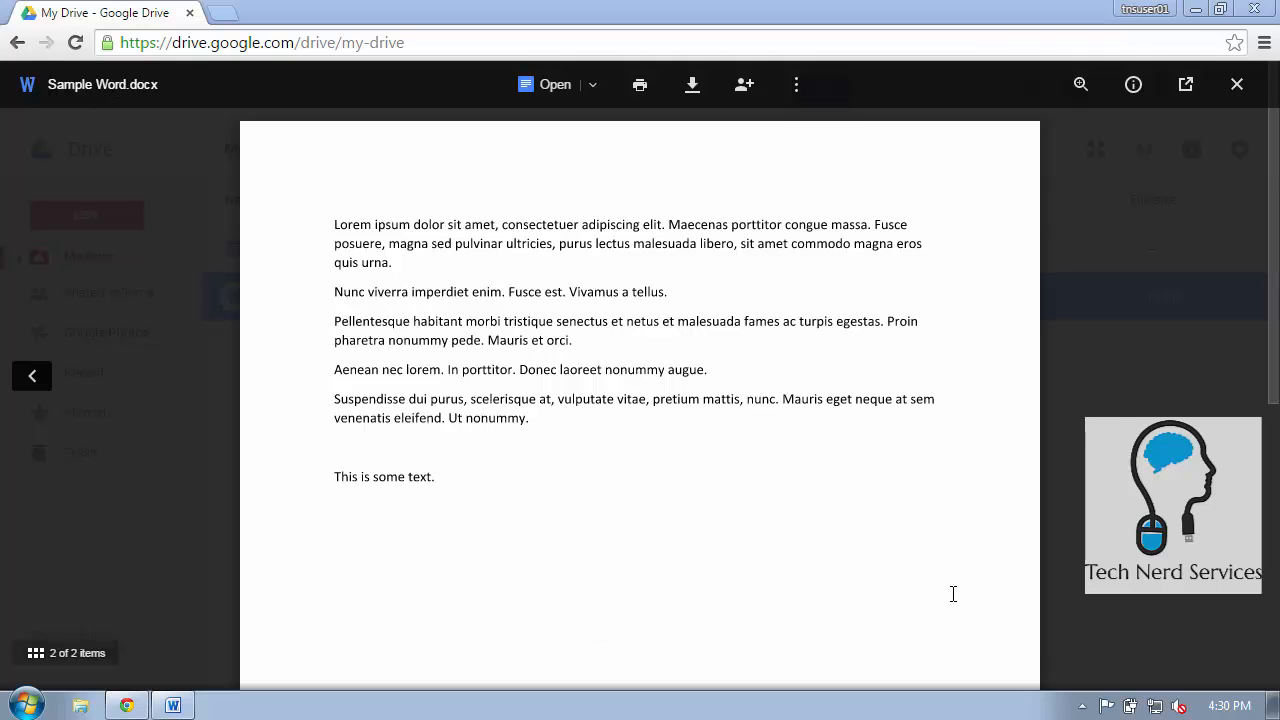
mouse_move(1120, 588)
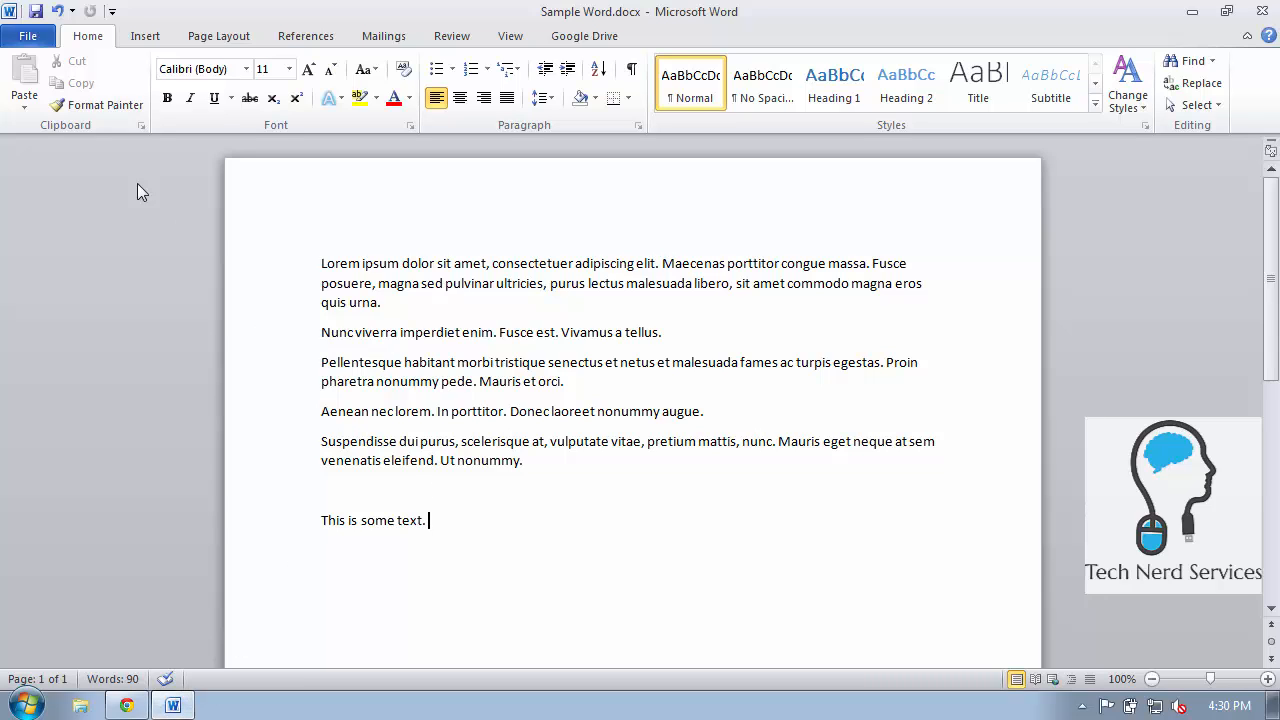
click(28, 36)
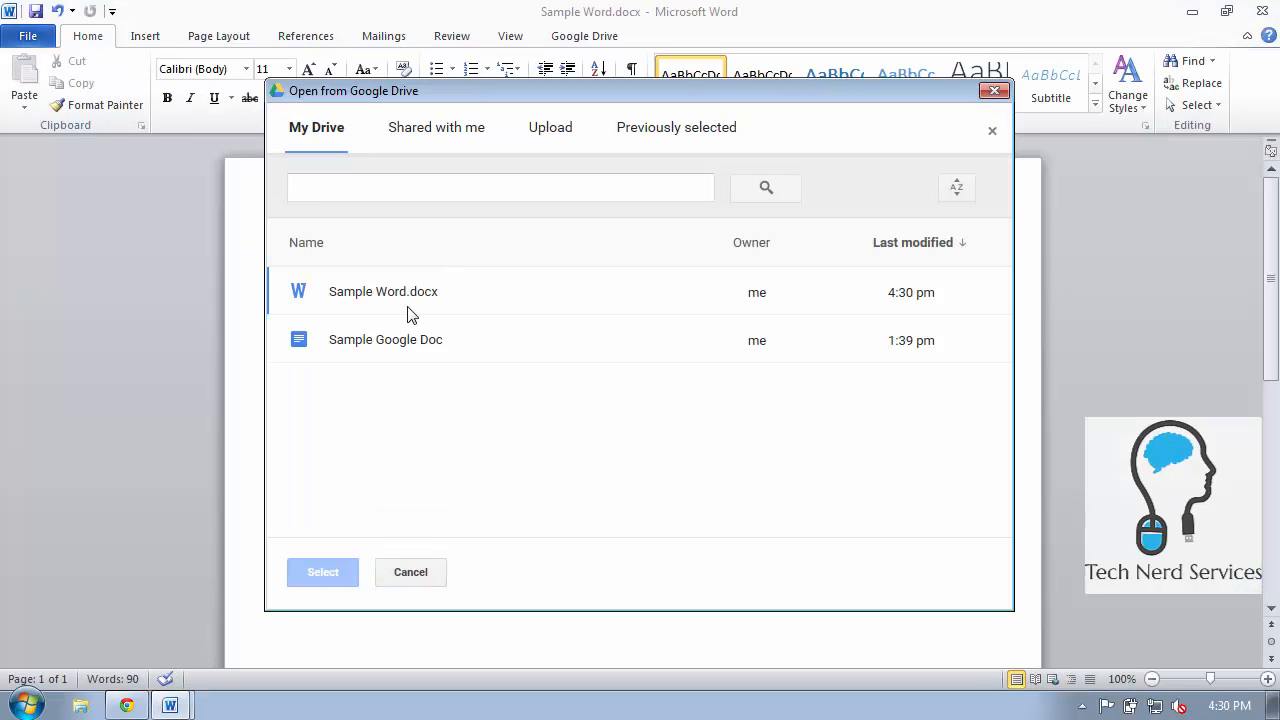
click(384, 340)
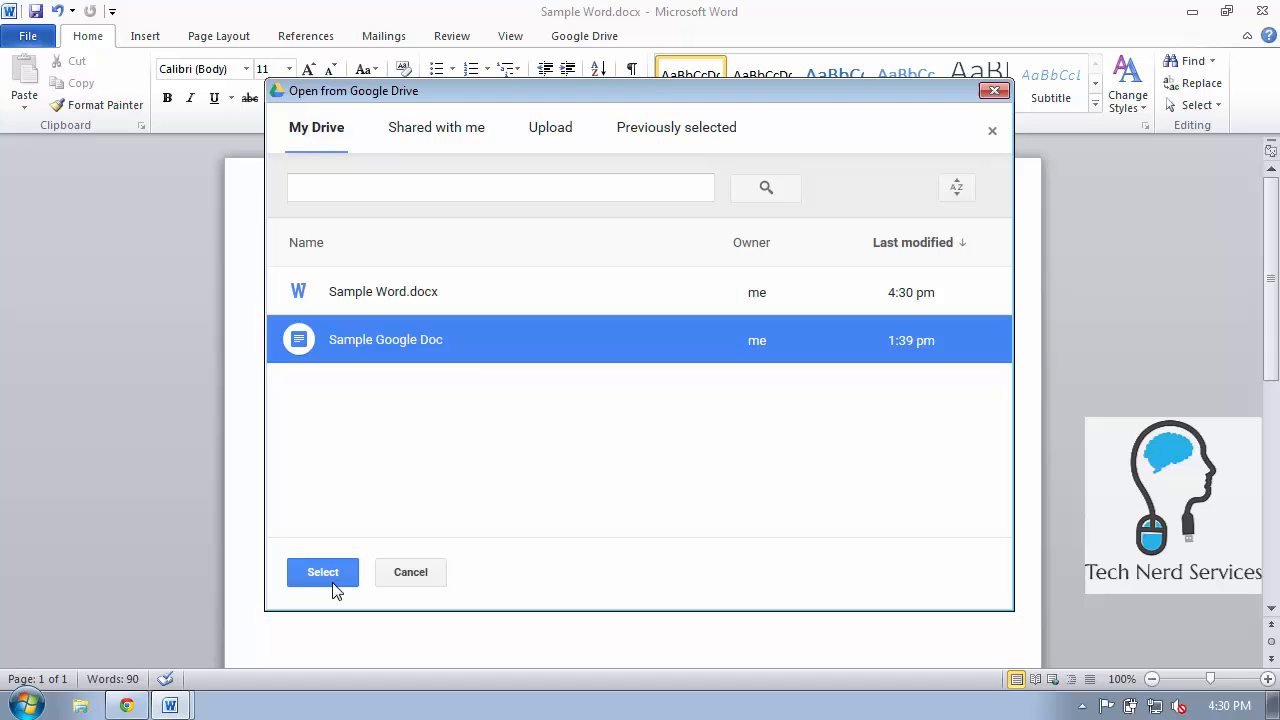
click(322, 572)
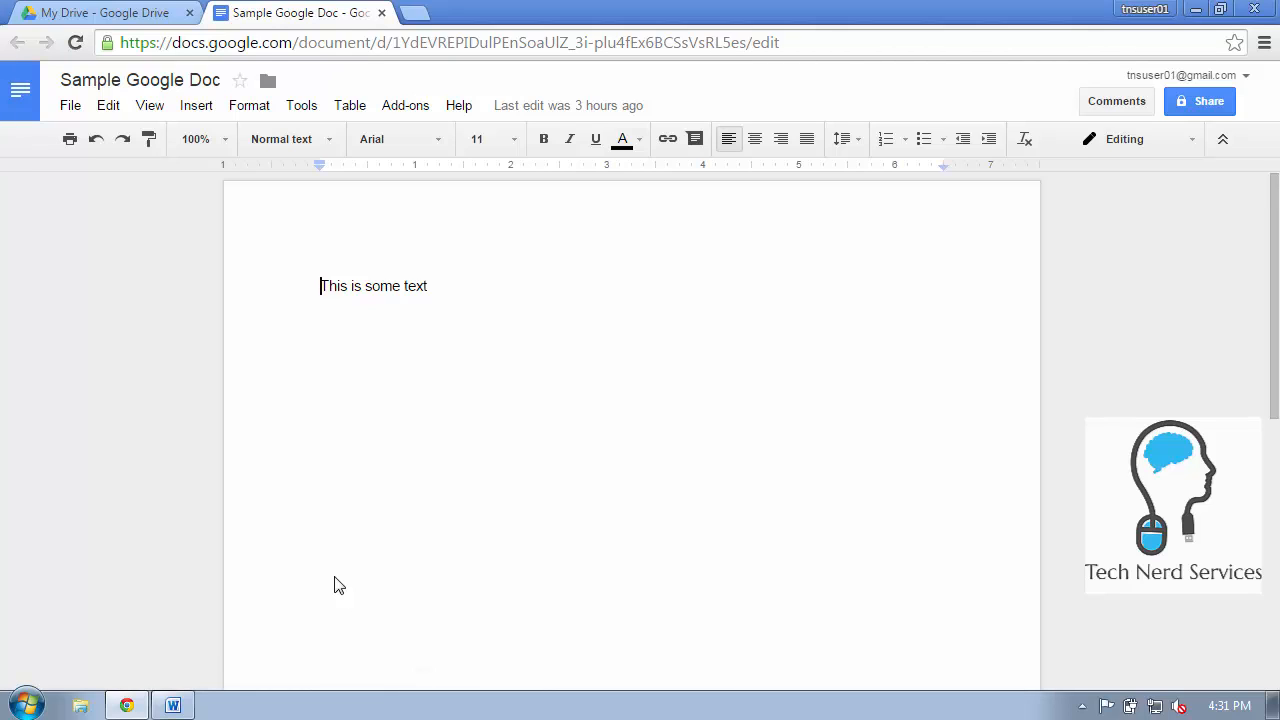
mouse_move(380, 14)
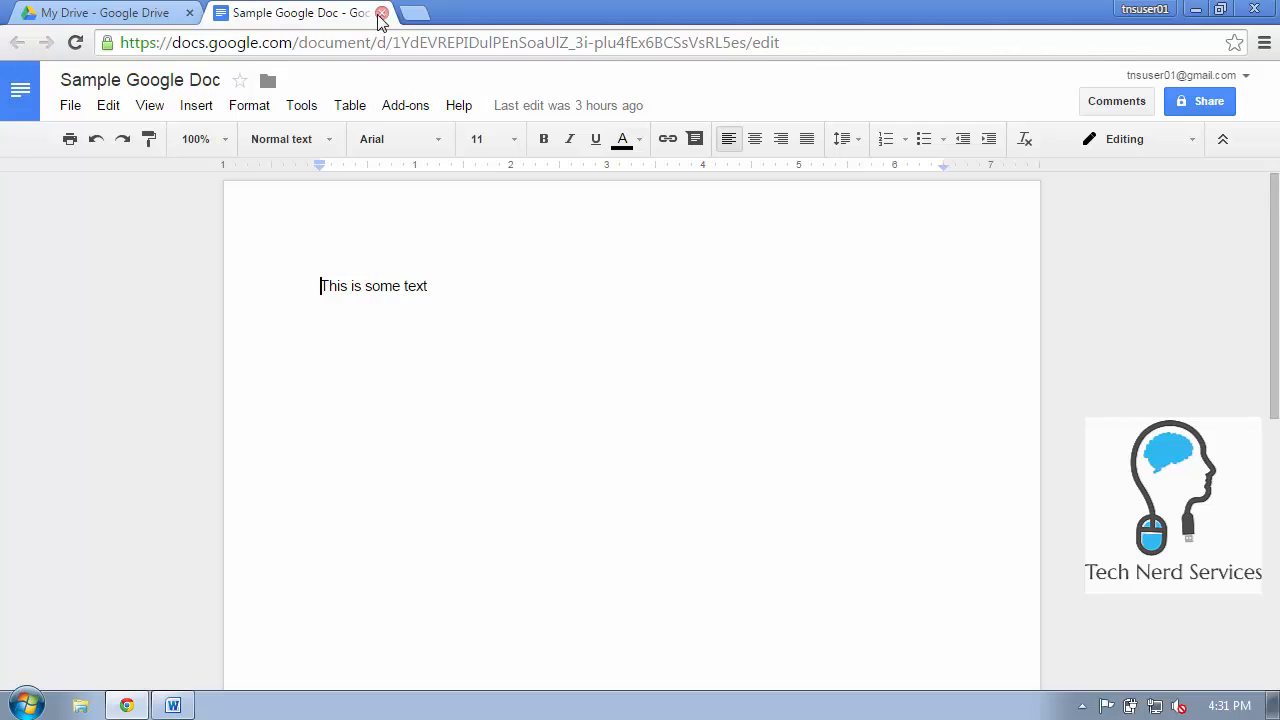
click(380, 12)
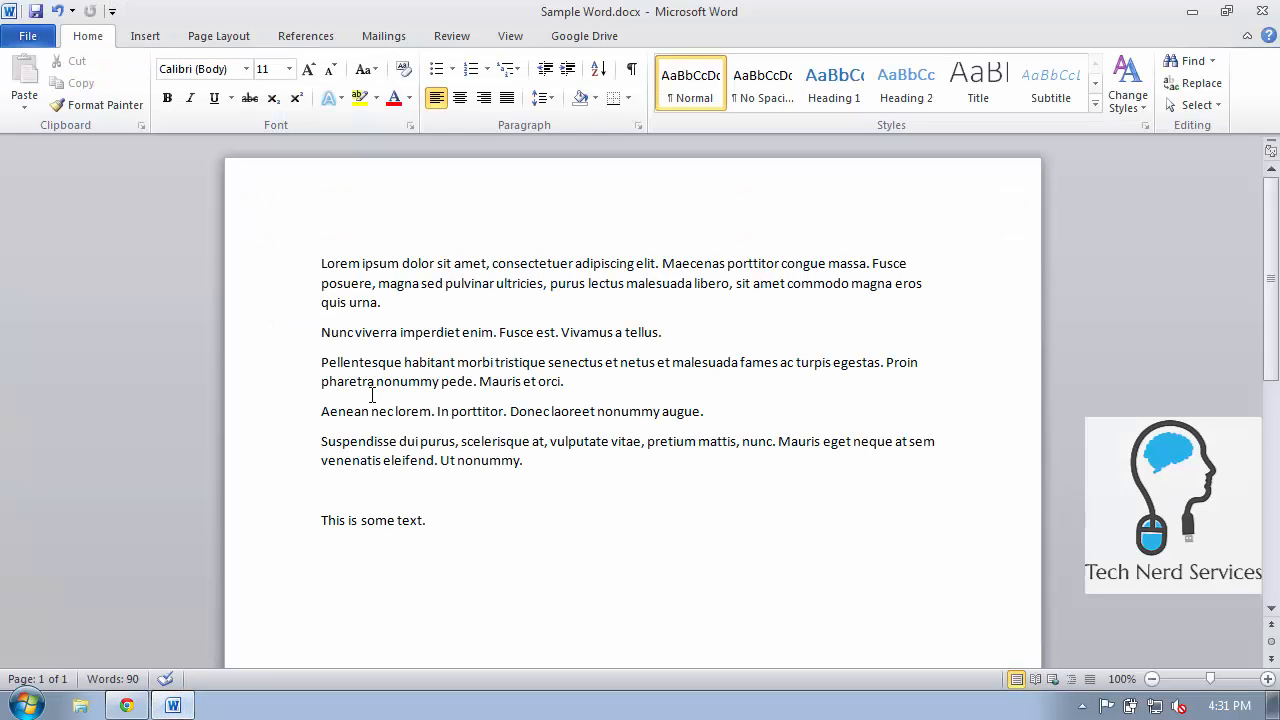
click(28, 36)
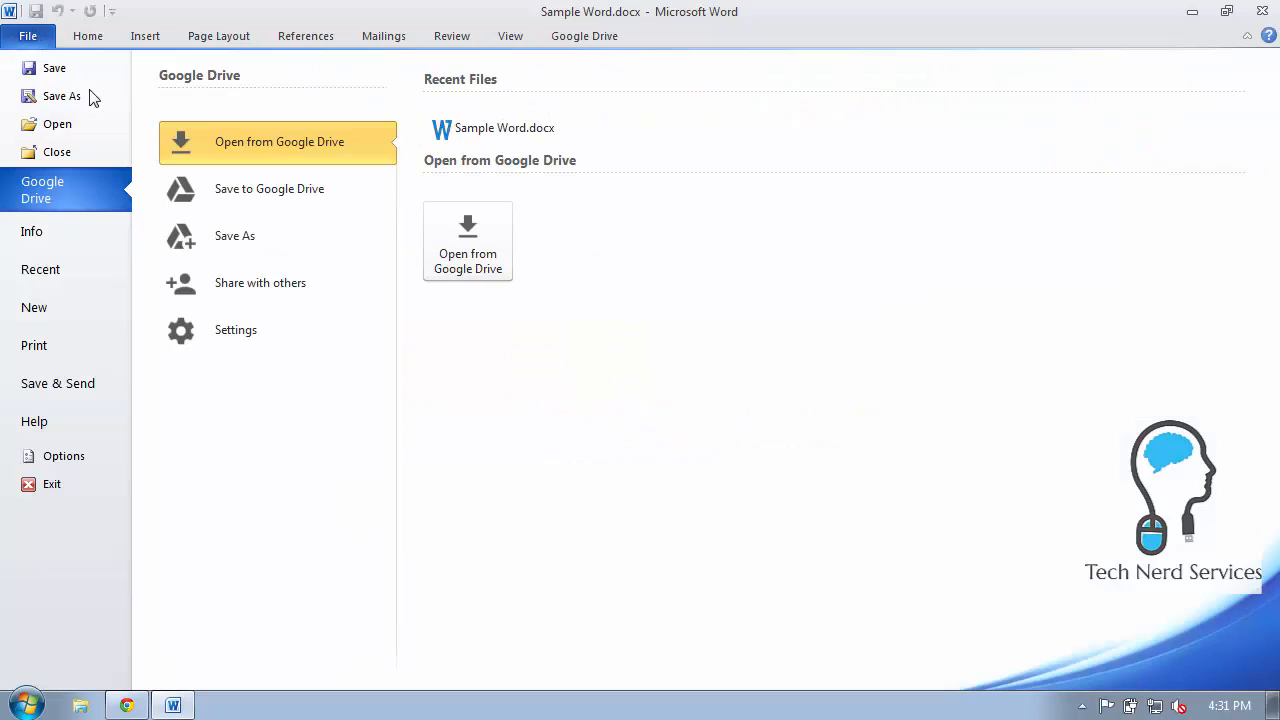
mouse_move(268, 188)
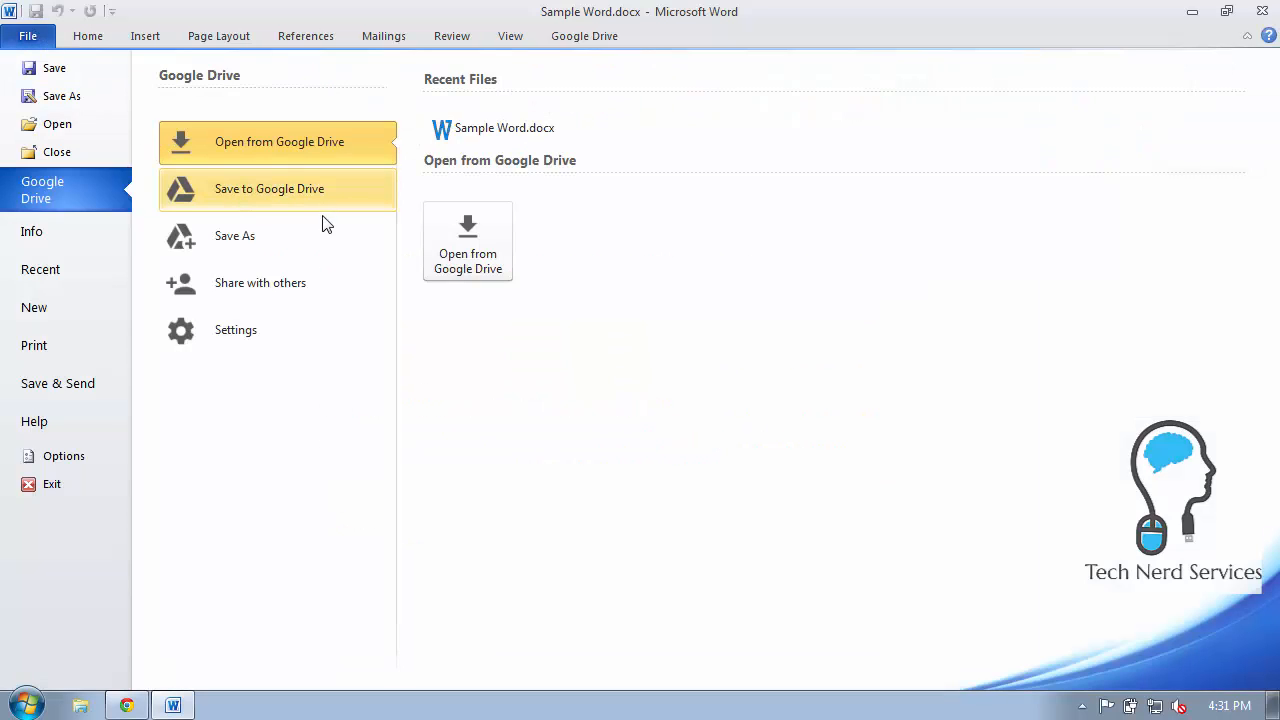
mouse_move(370, 296)
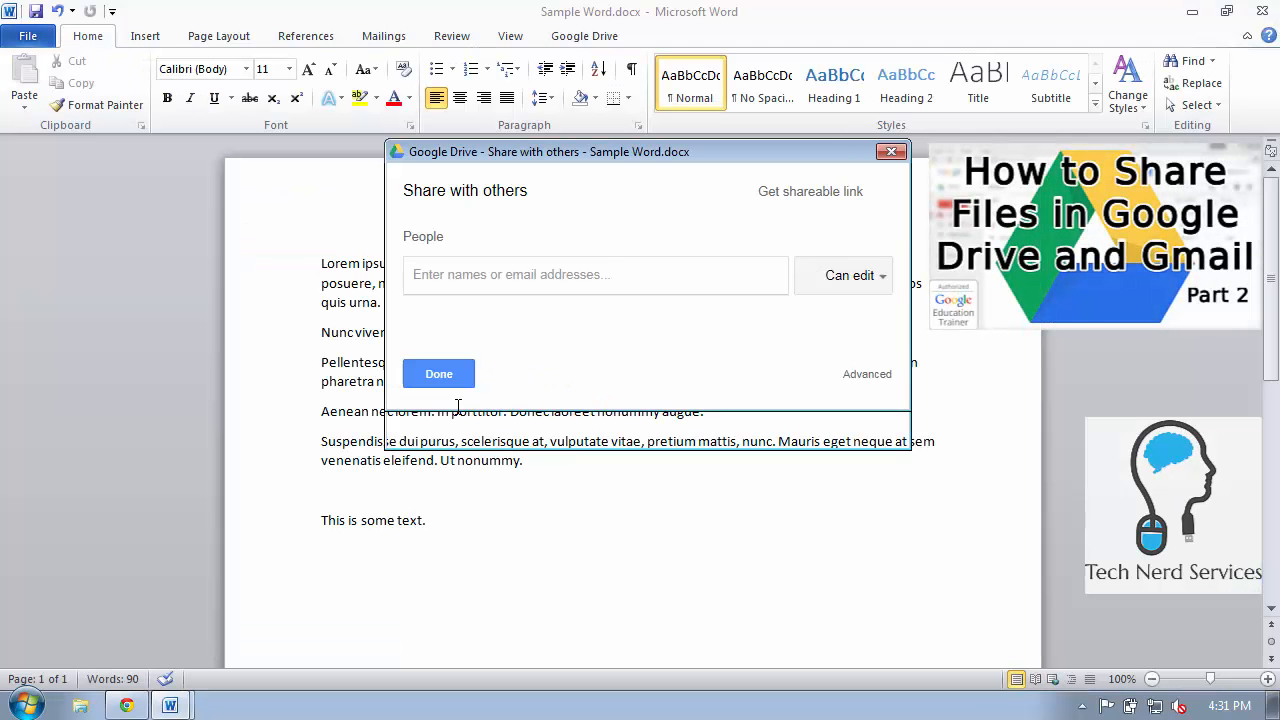
click(594, 274)
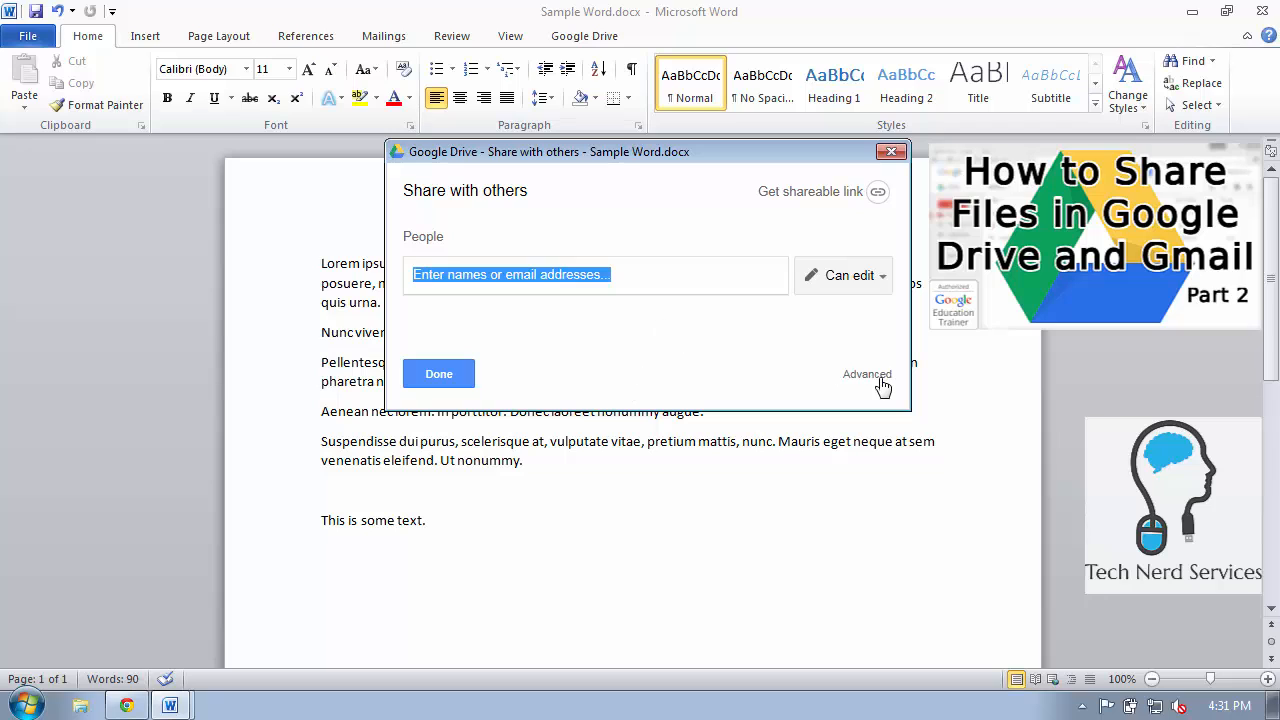
click(866, 374)
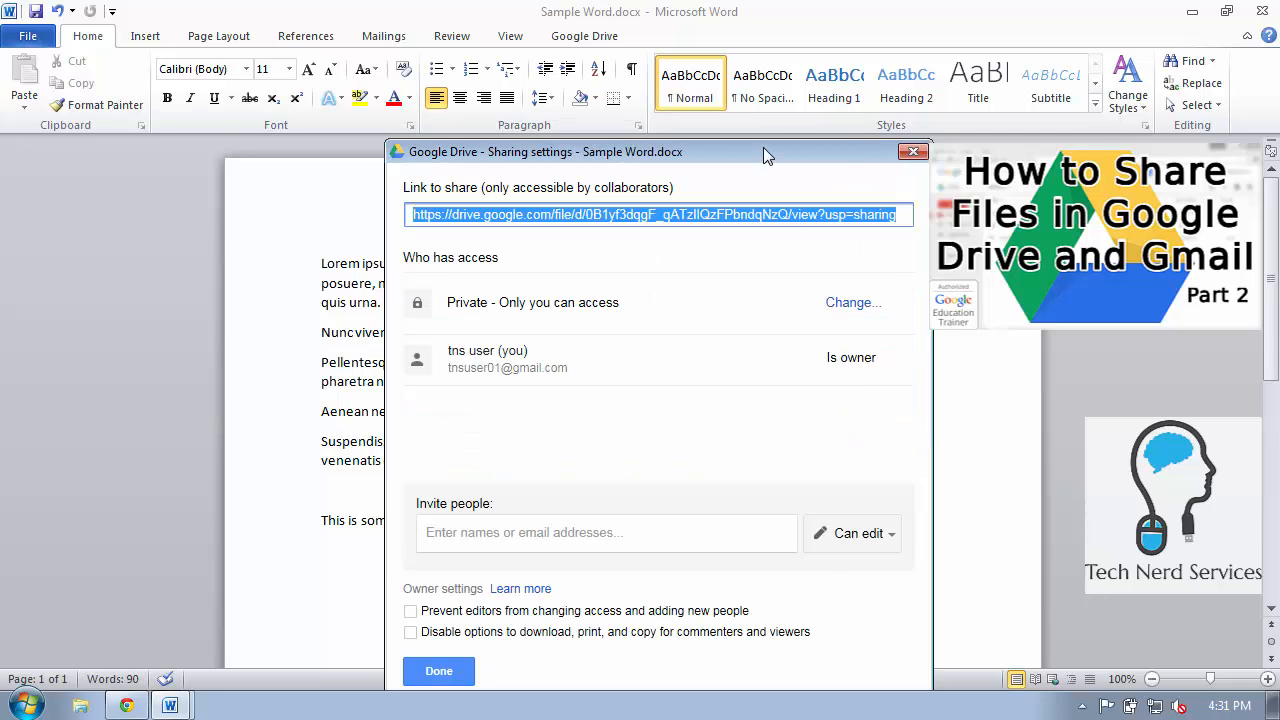
mouse_move(912, 152)
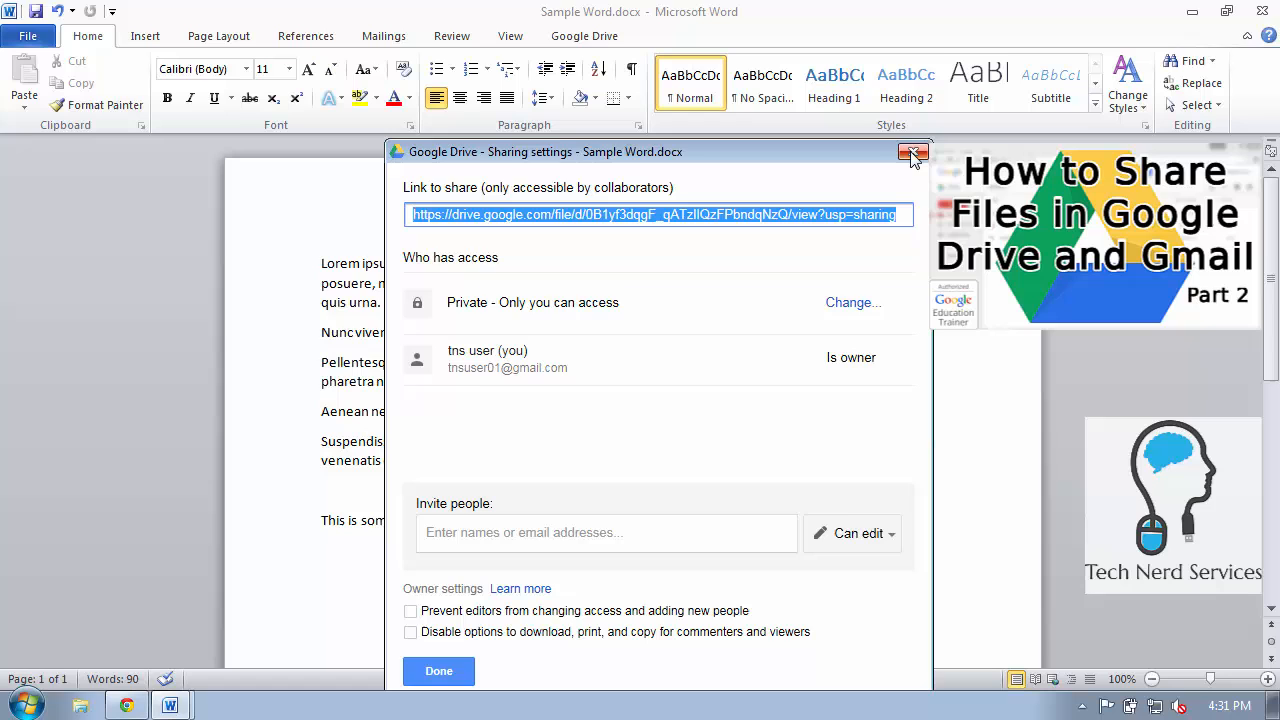
click(912, 152)
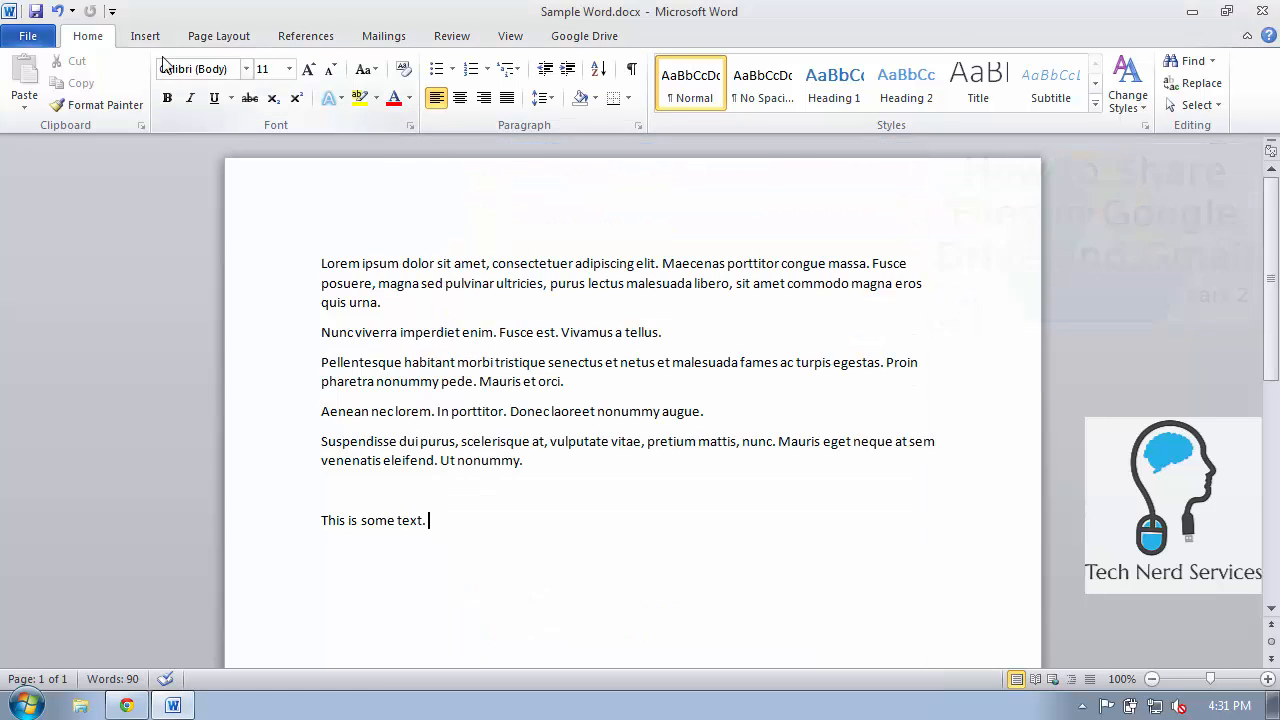
Step: Set the plug-in's Show setting to 'Microsoft Office files only' and return to the Drive options
click(28, 36)
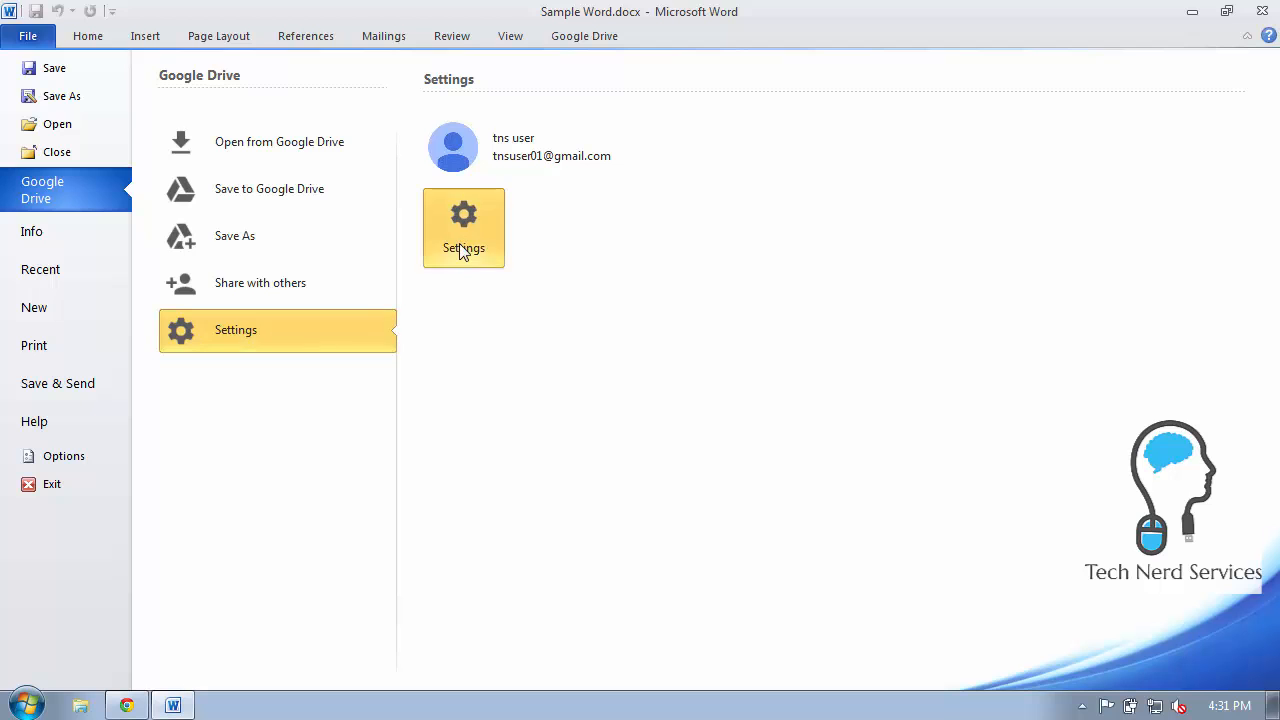
click(464, 228)
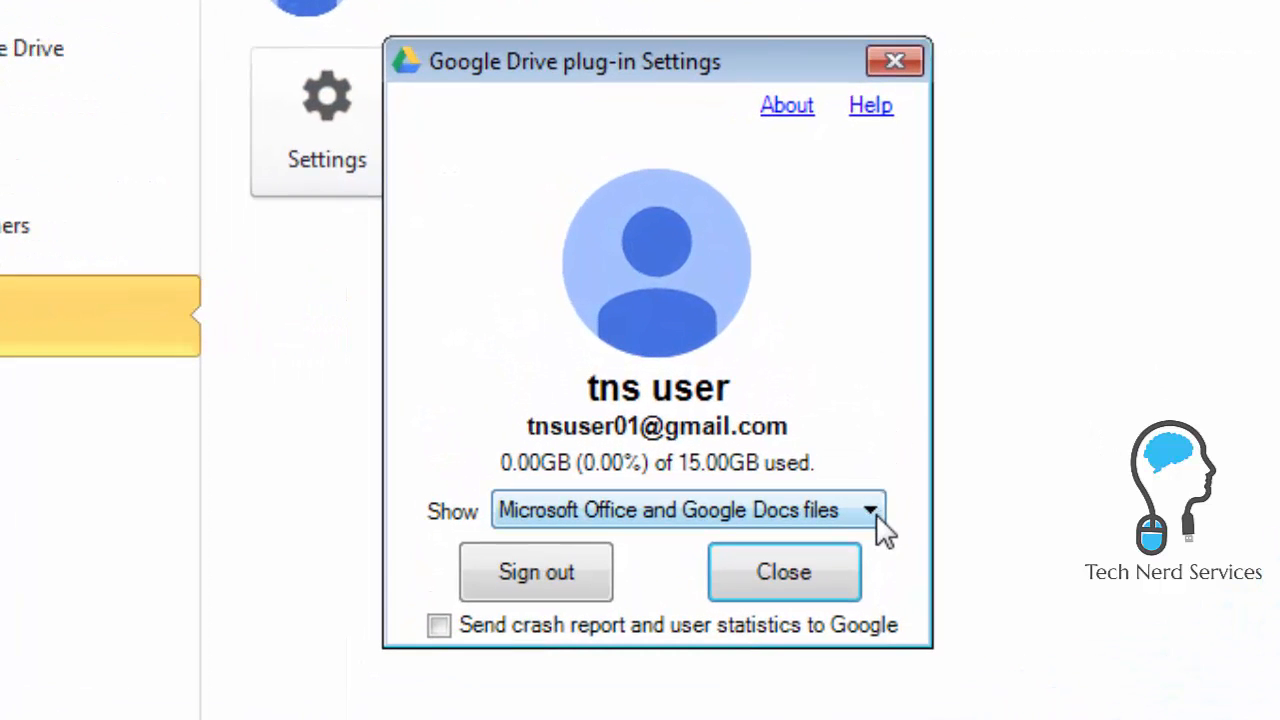
click(868, 510)
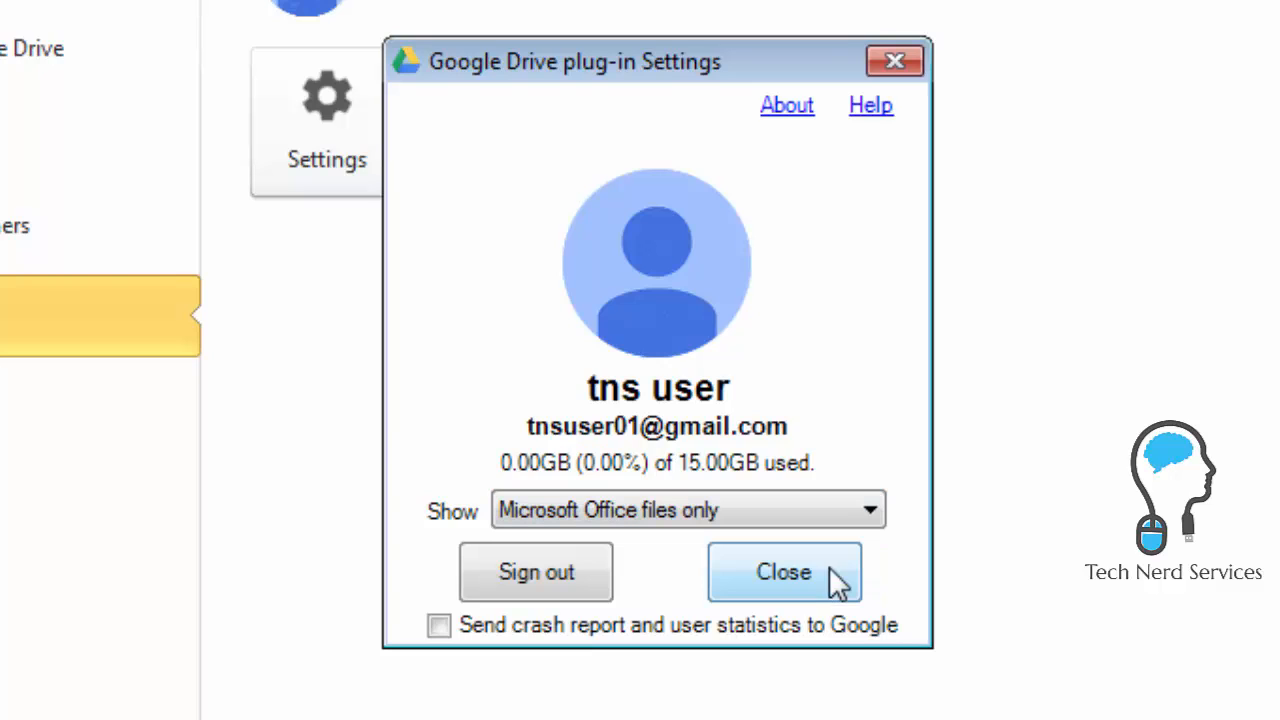
mouse_move(536, 572)
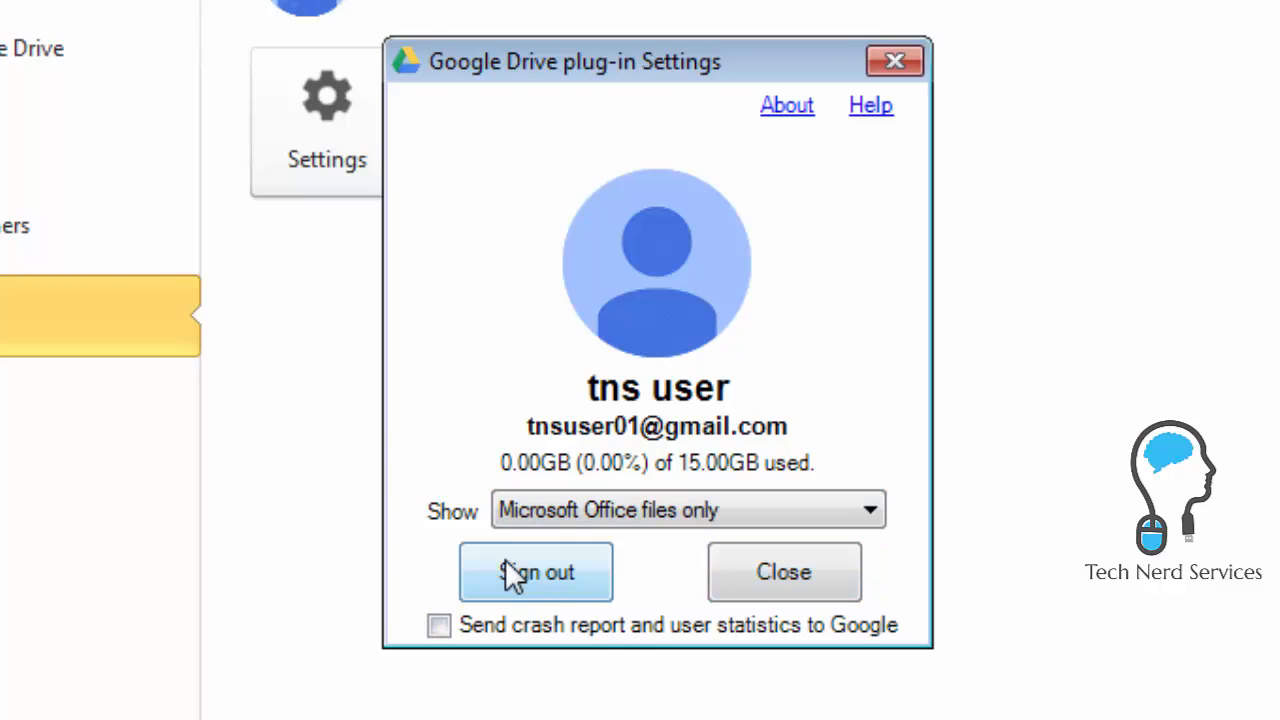
mouse_move(784, 572)
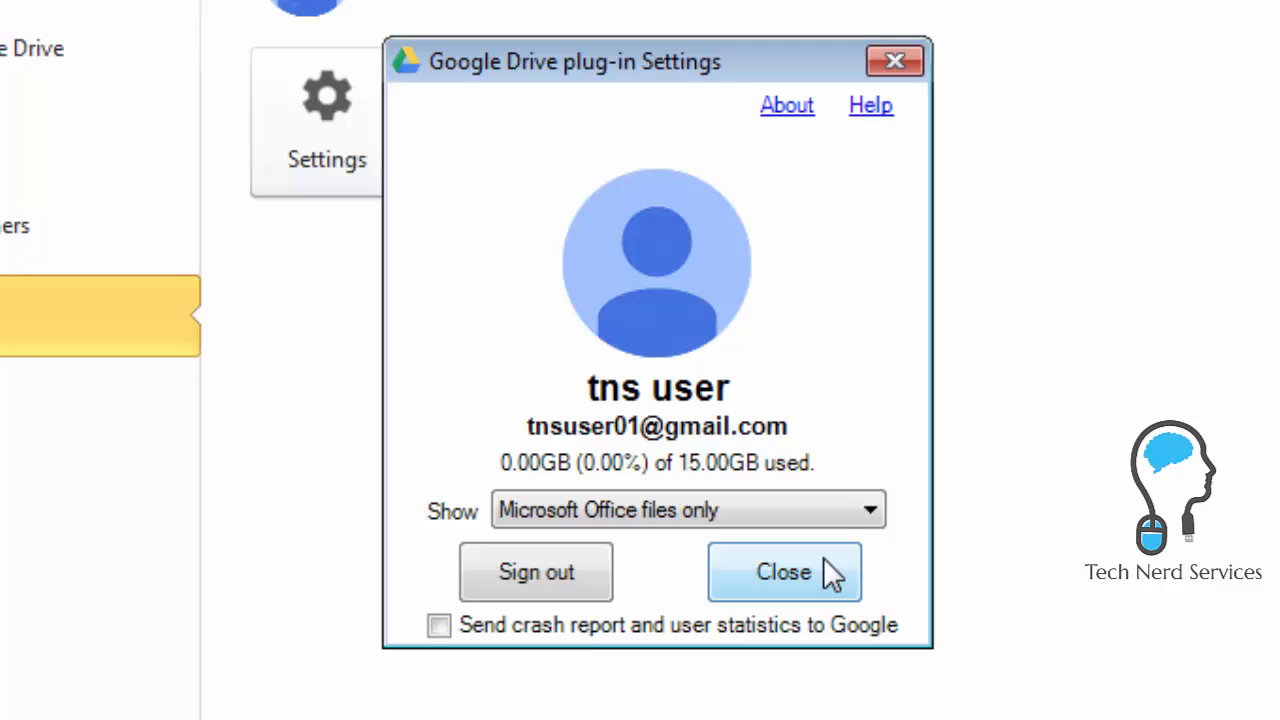
click(784, 572)
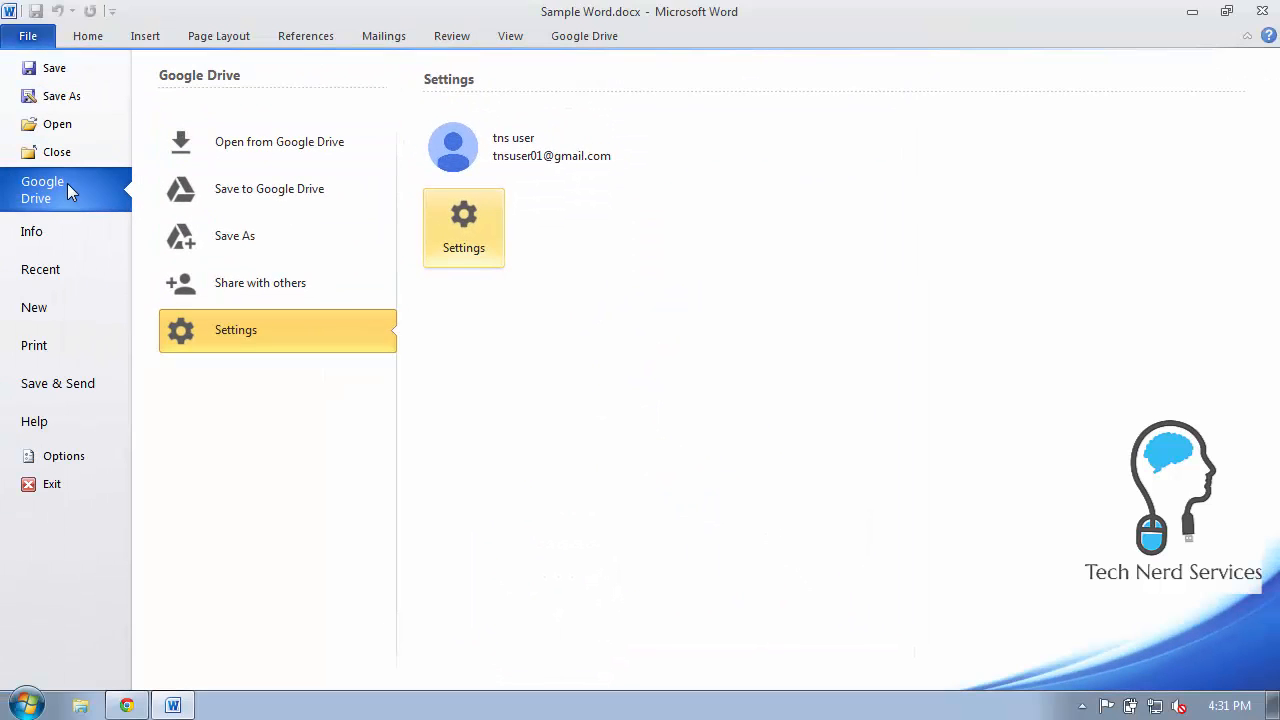
click(280, 140)
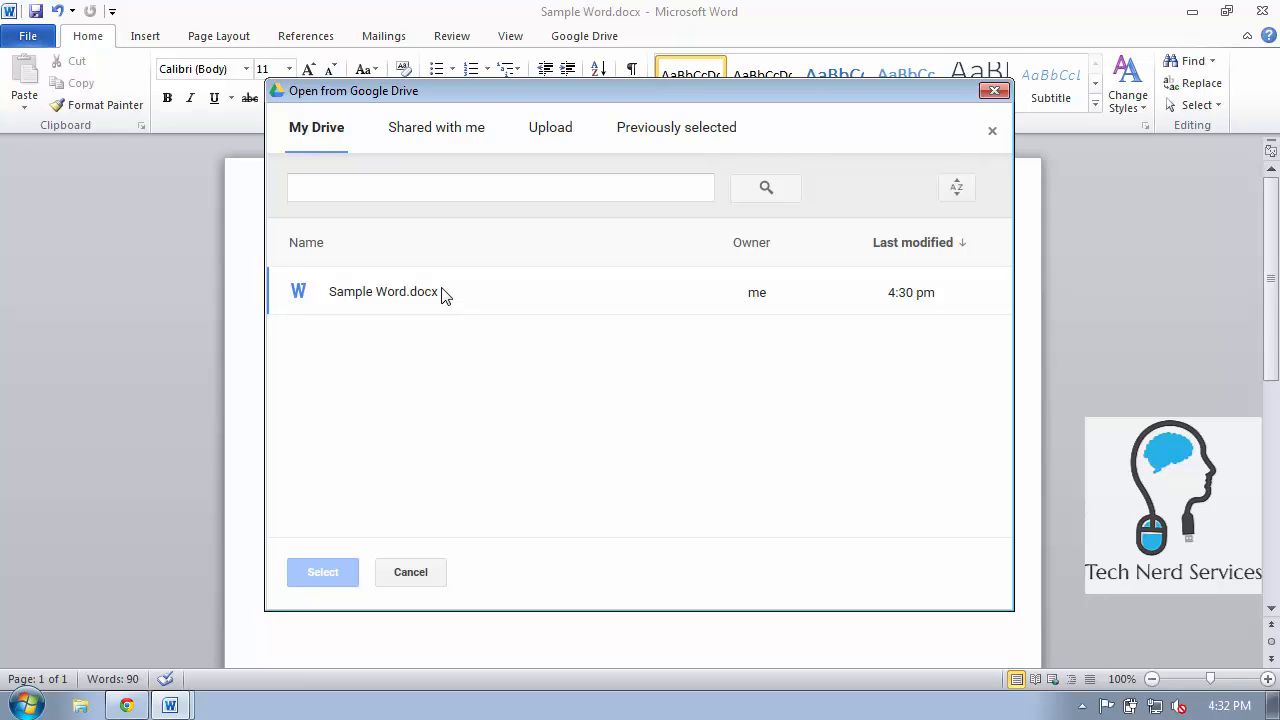
mouse_move(444, 296)
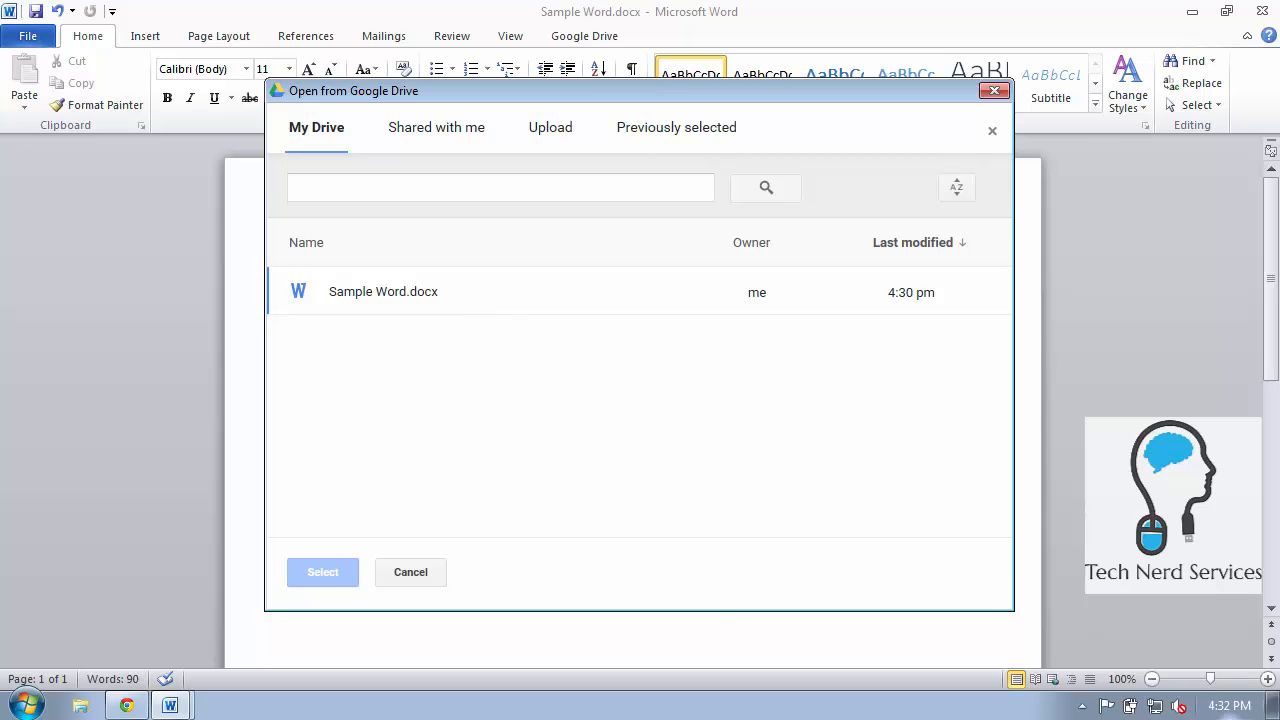